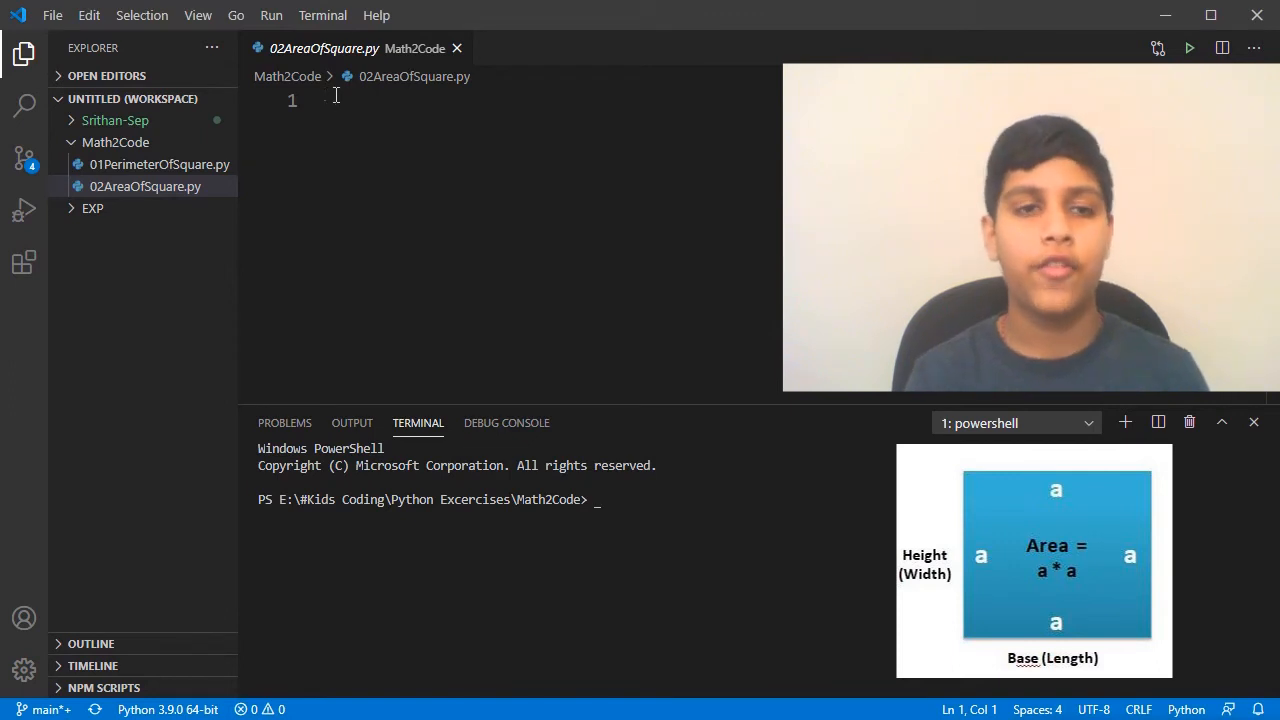
Step: Type the header def areaOfSquare(a): as the file's first line
{"action": "type", "text": "de"}
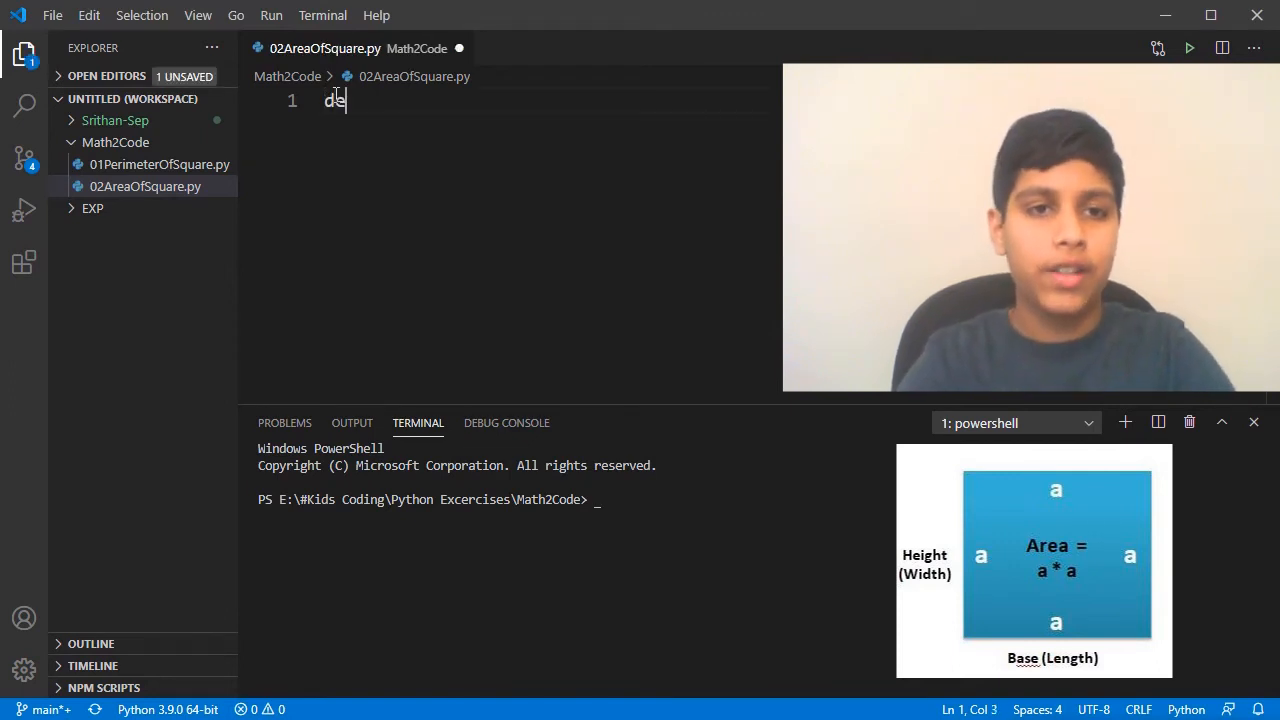
{"action": "type", "text": "f"}
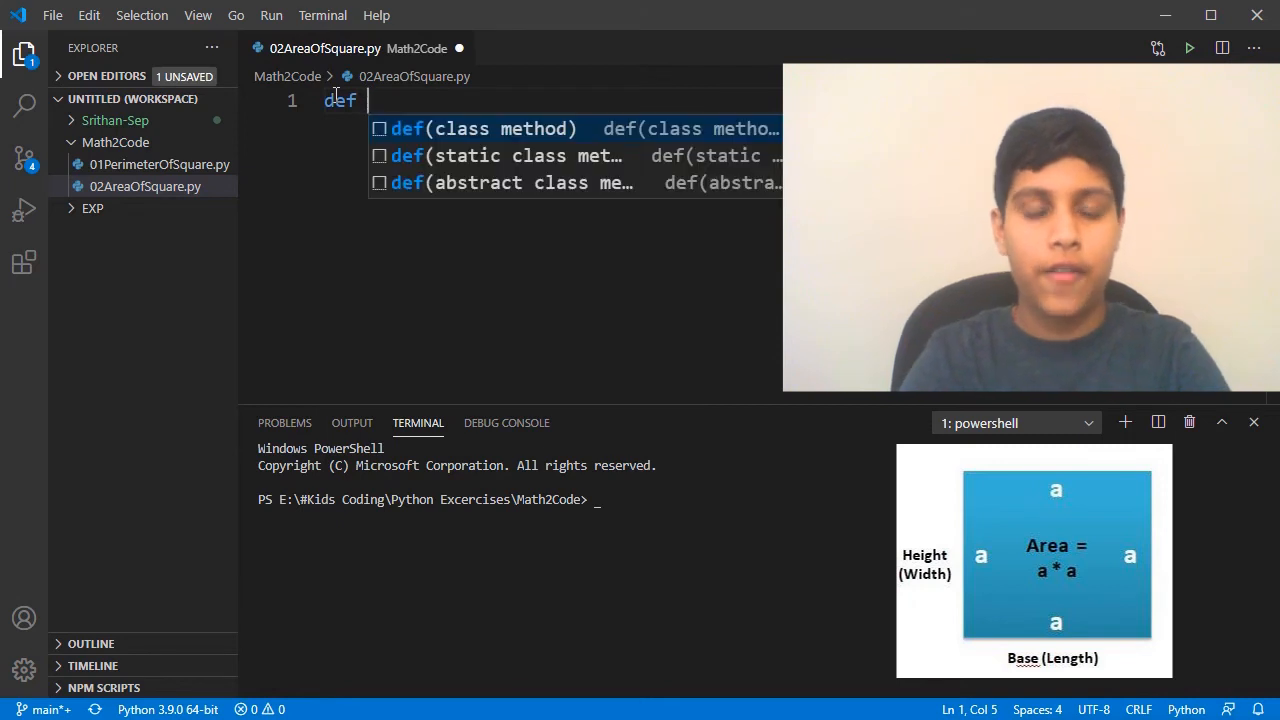
{"action": "type", "text": "ar"}
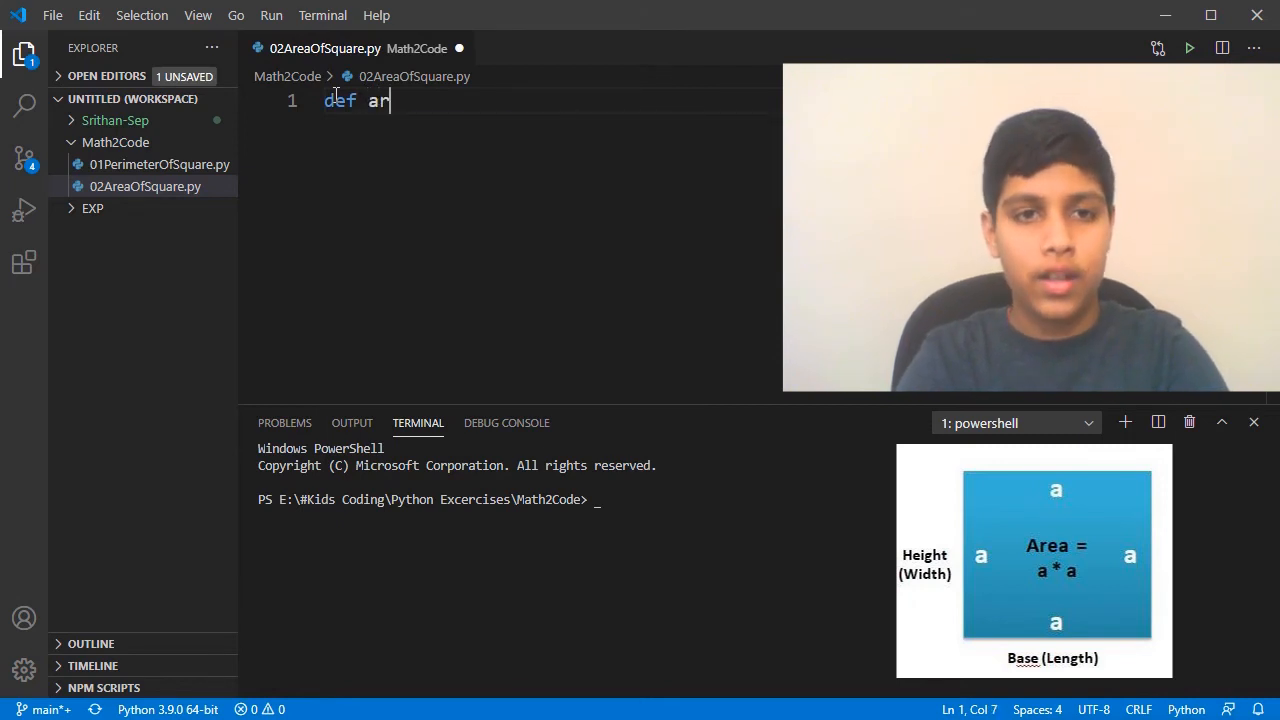
{"action": "type", "text": "ea0"}
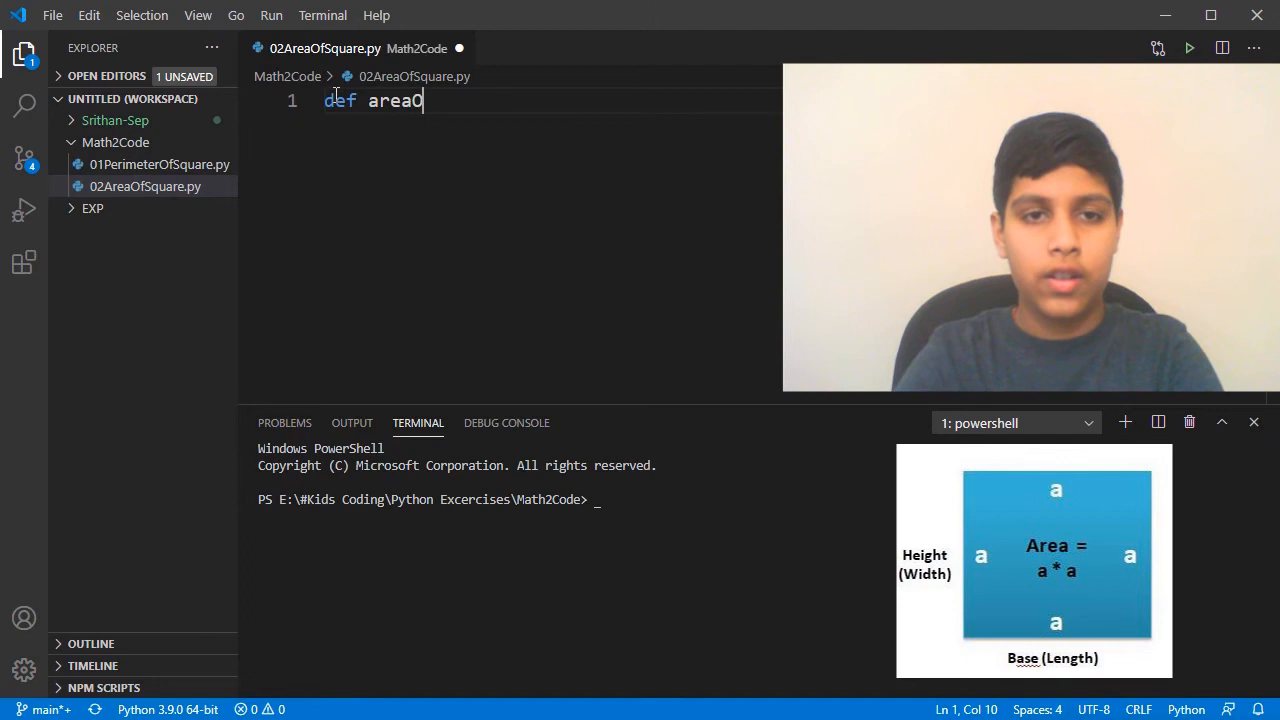
{"action": "type", "text": "fS"}
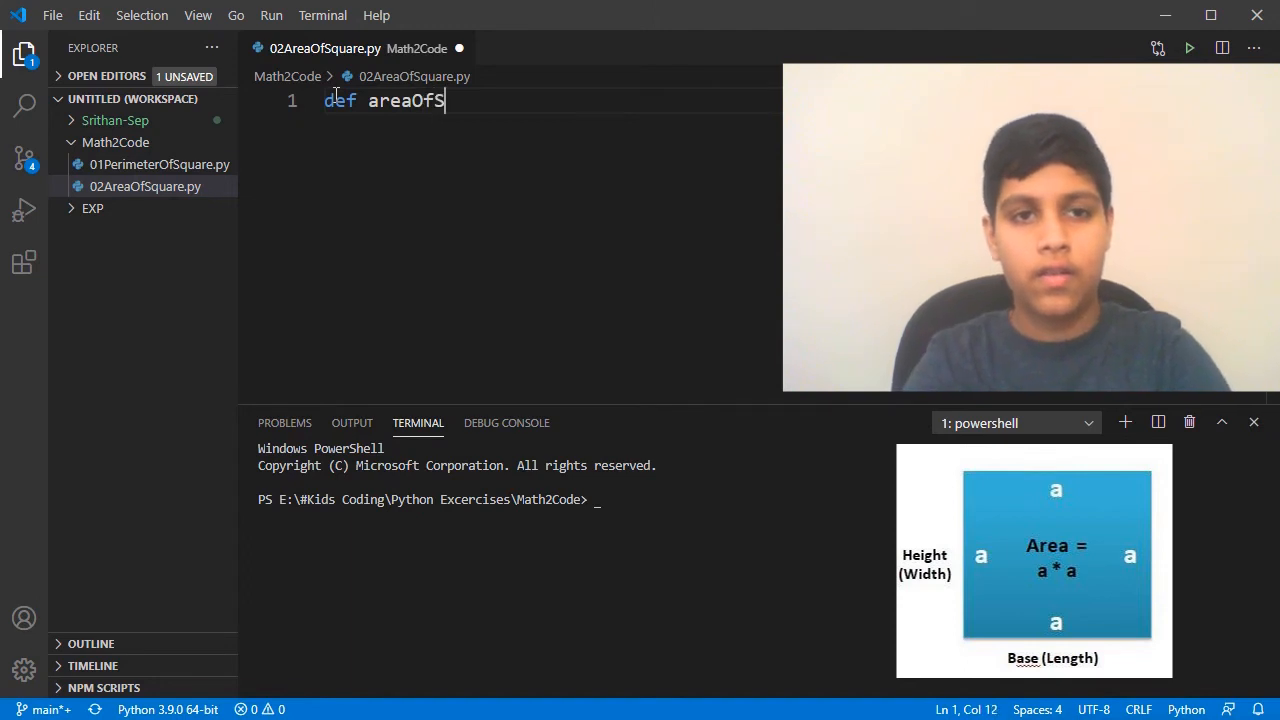
{"action": "type", "text": "quar"}
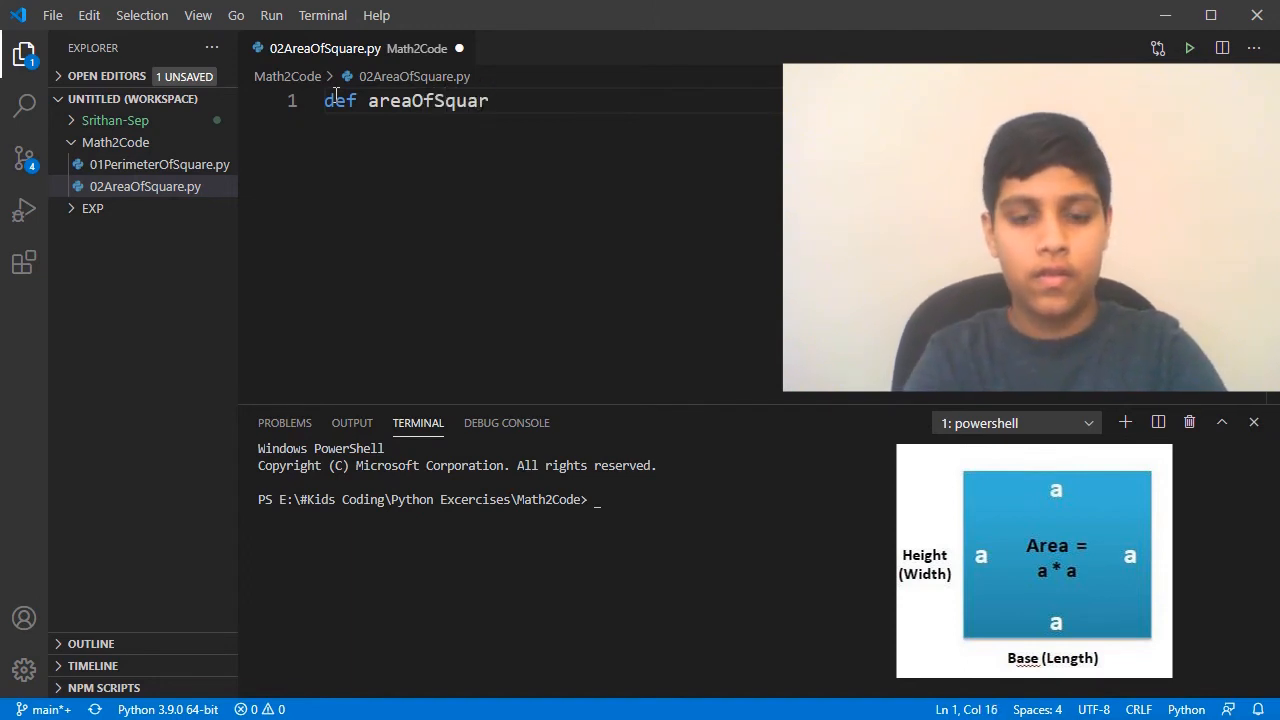
{"action": "type", "text": "e"}
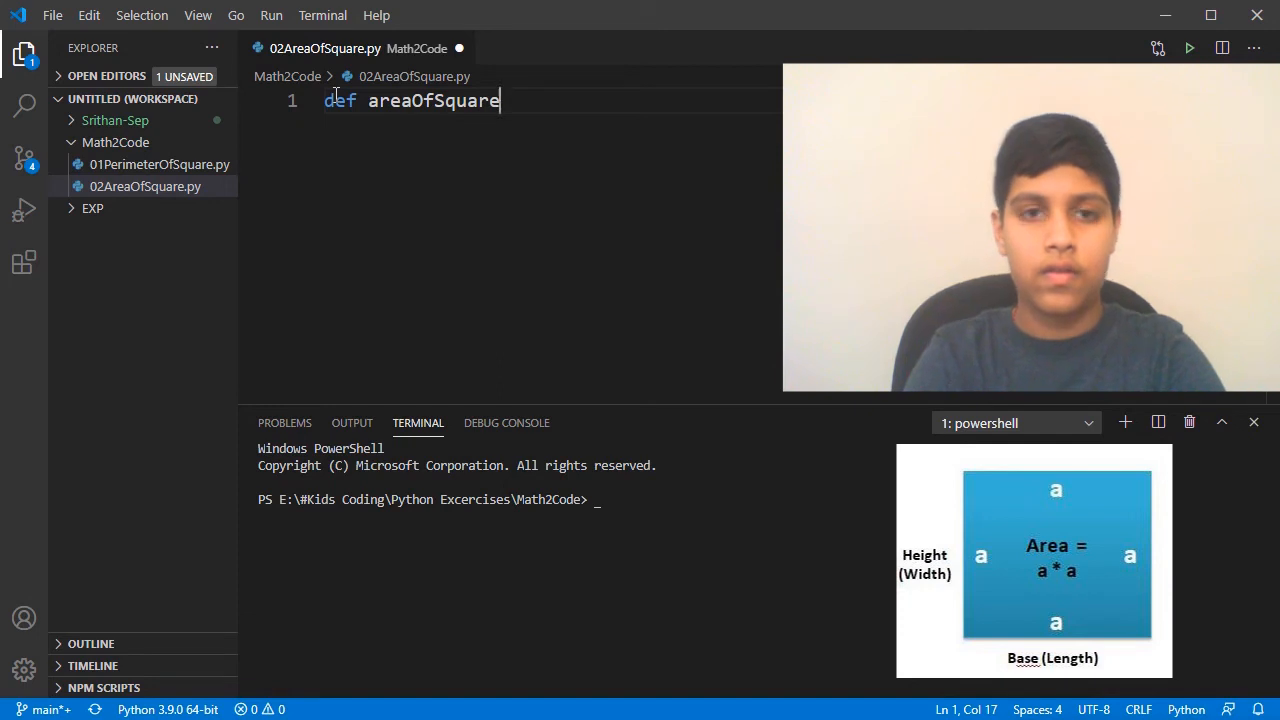
{"action": "type", "text": "(a"}
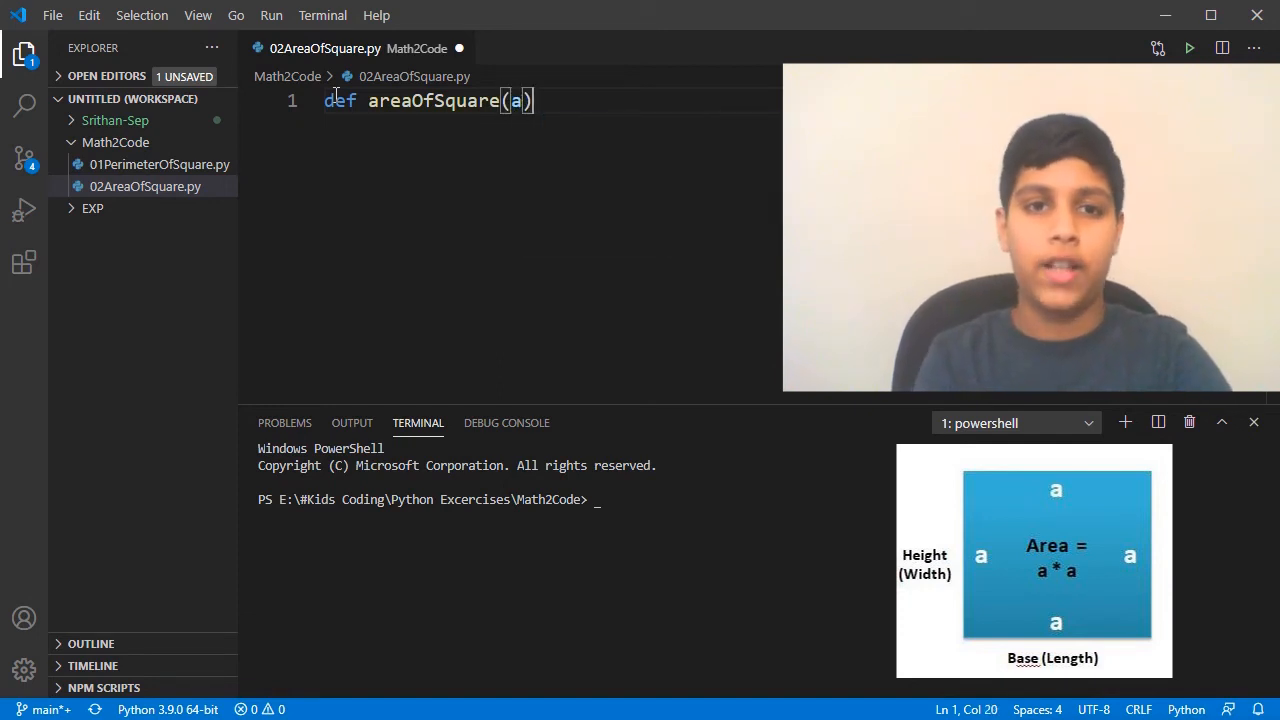
{"action": "type", "text": ":"}
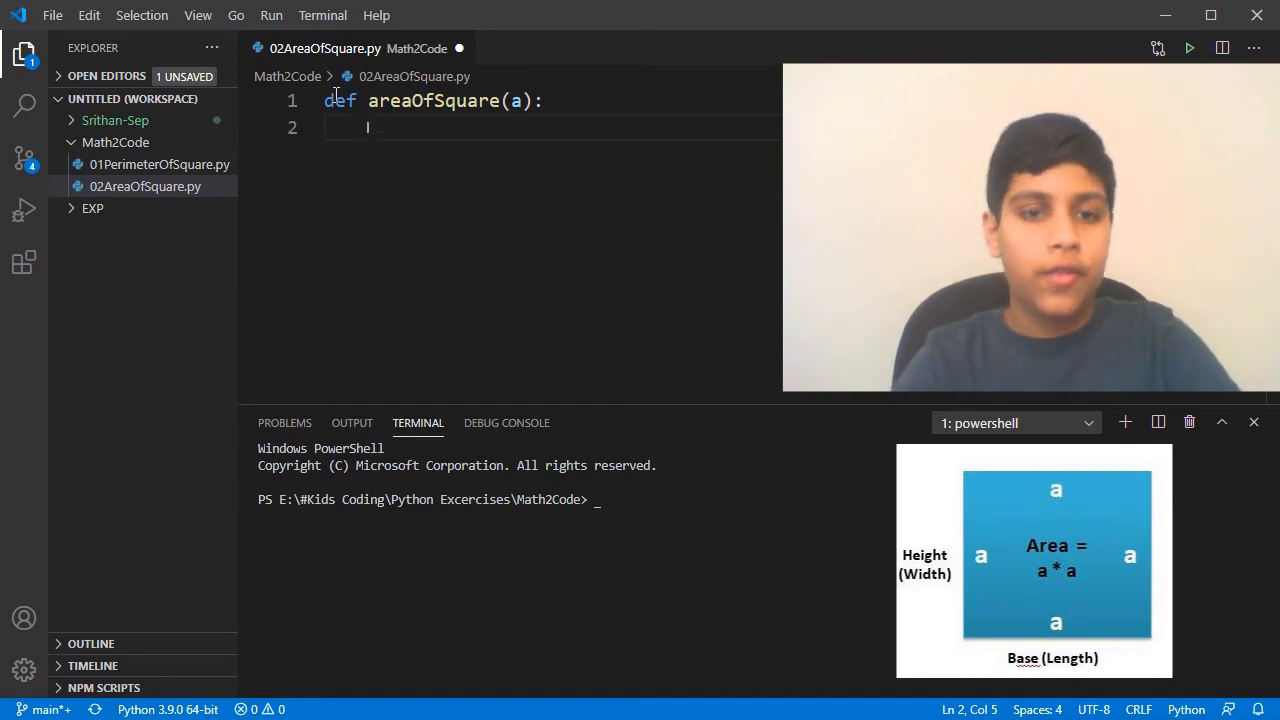
Step: Write area = a*a in the function body and begin a print call
{"action": "type", "text": "area"}
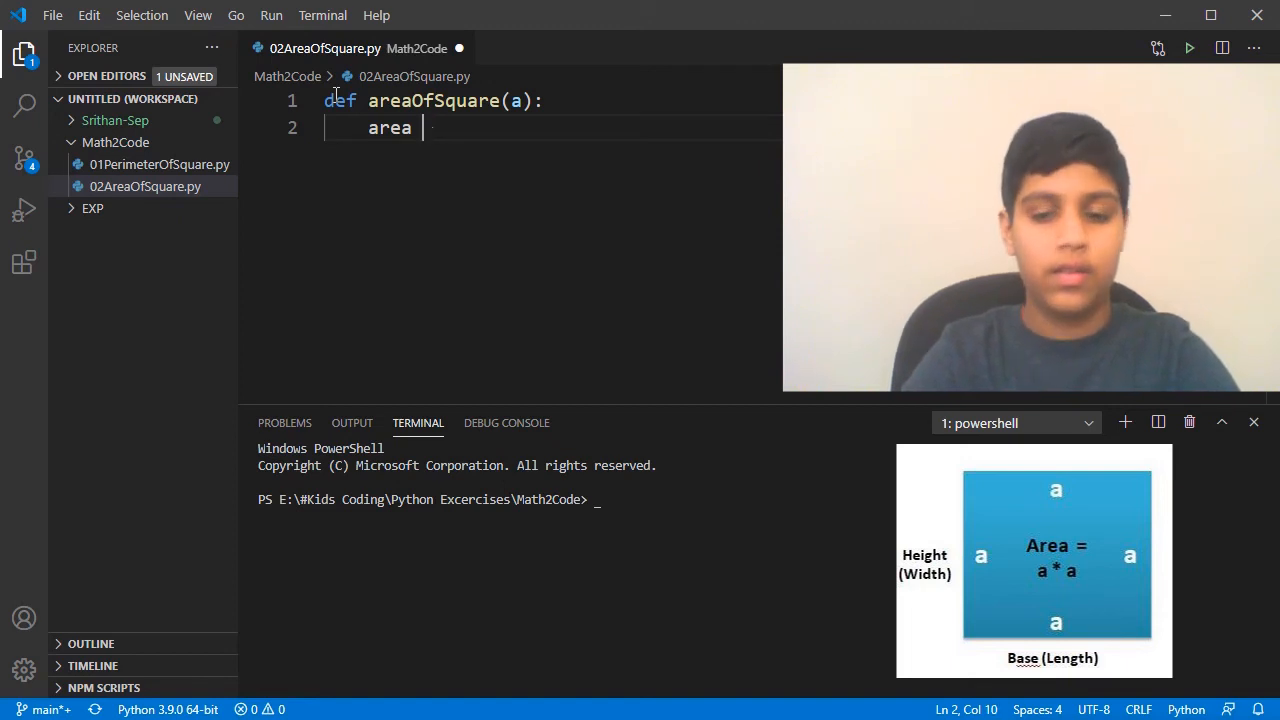
{"action": "type", "text": "= a"}
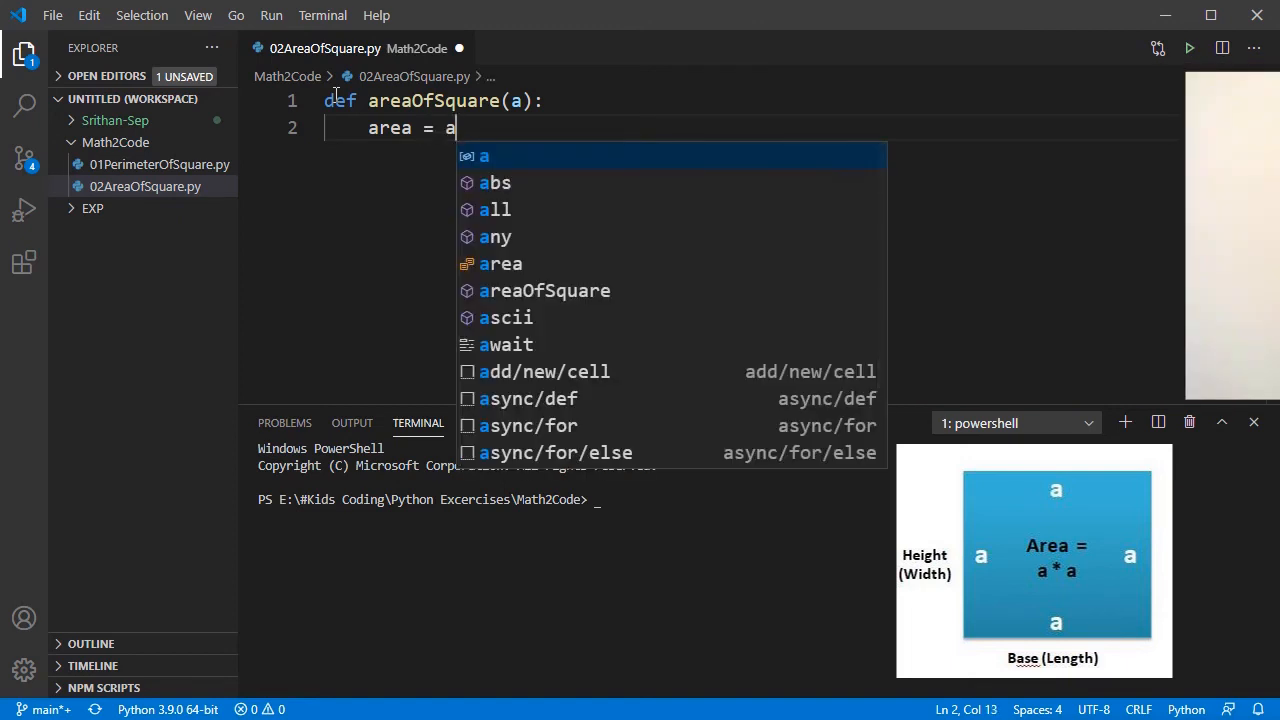
{"action": "type", "text": "*a"}
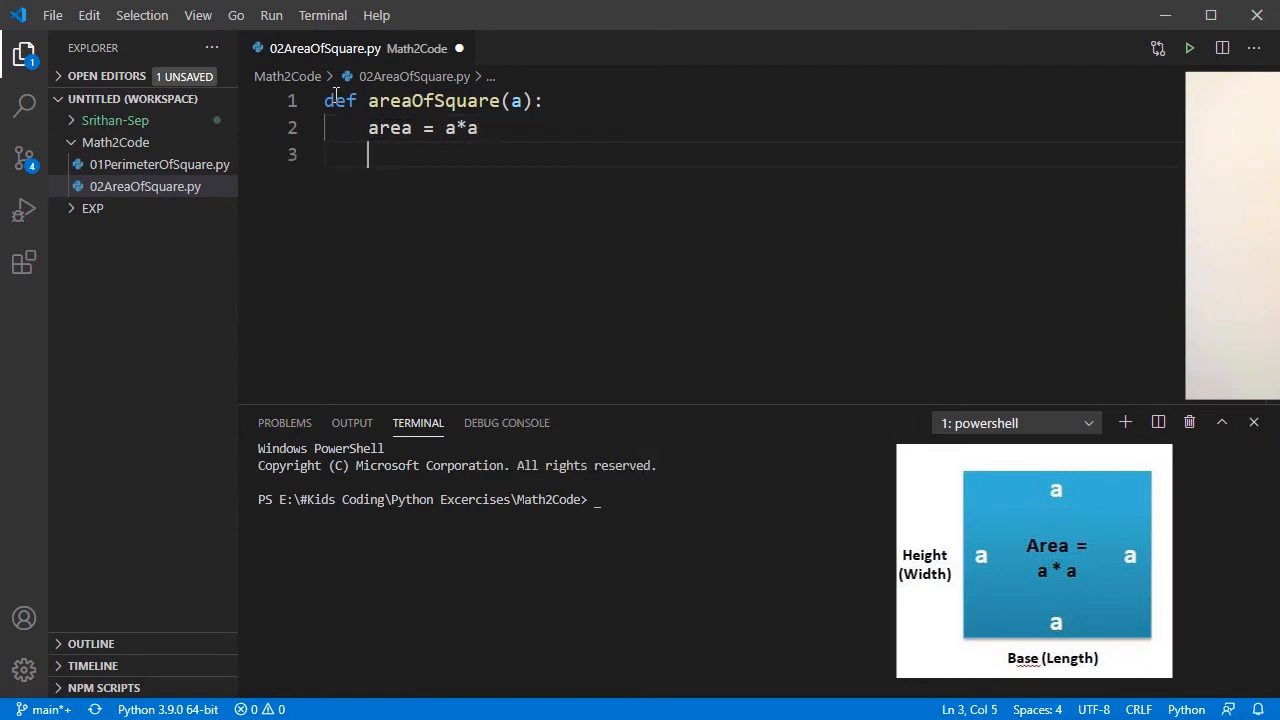
{"action": "type", "text": "print('"}
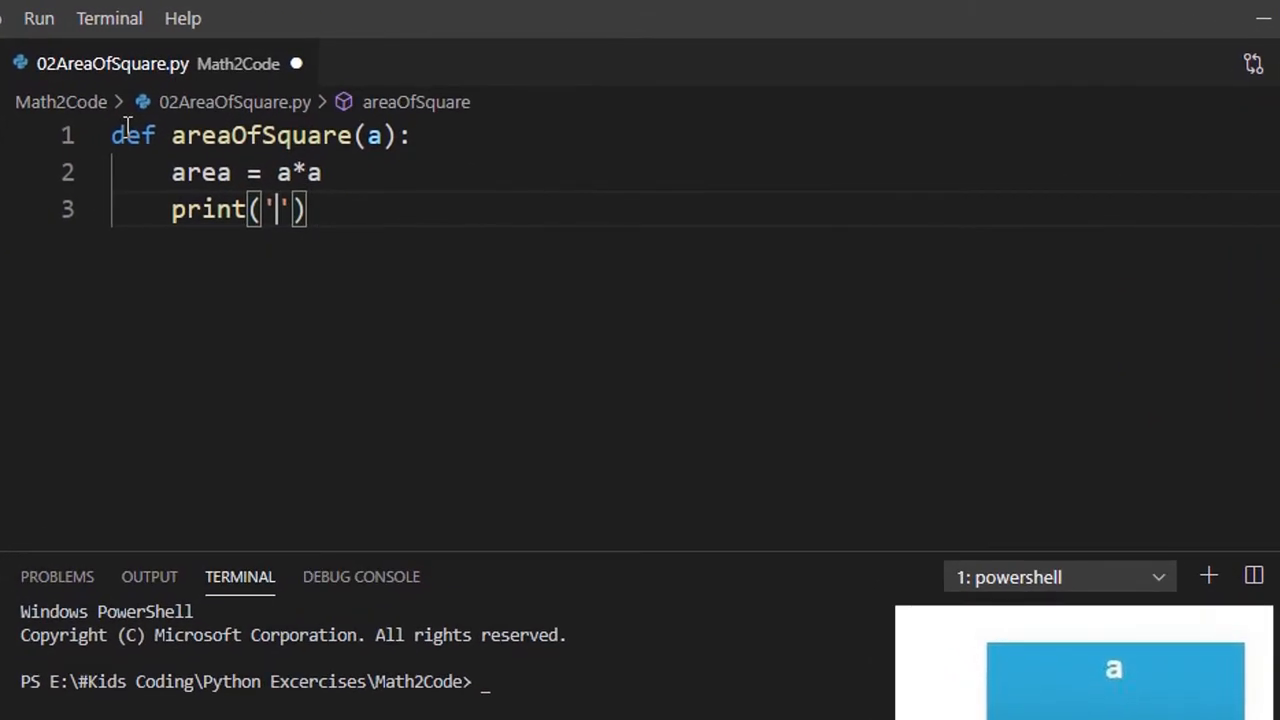
Step: Fill the print call with 'Area of square is:' and the area variable
{"action": "type", "text": "Area"}
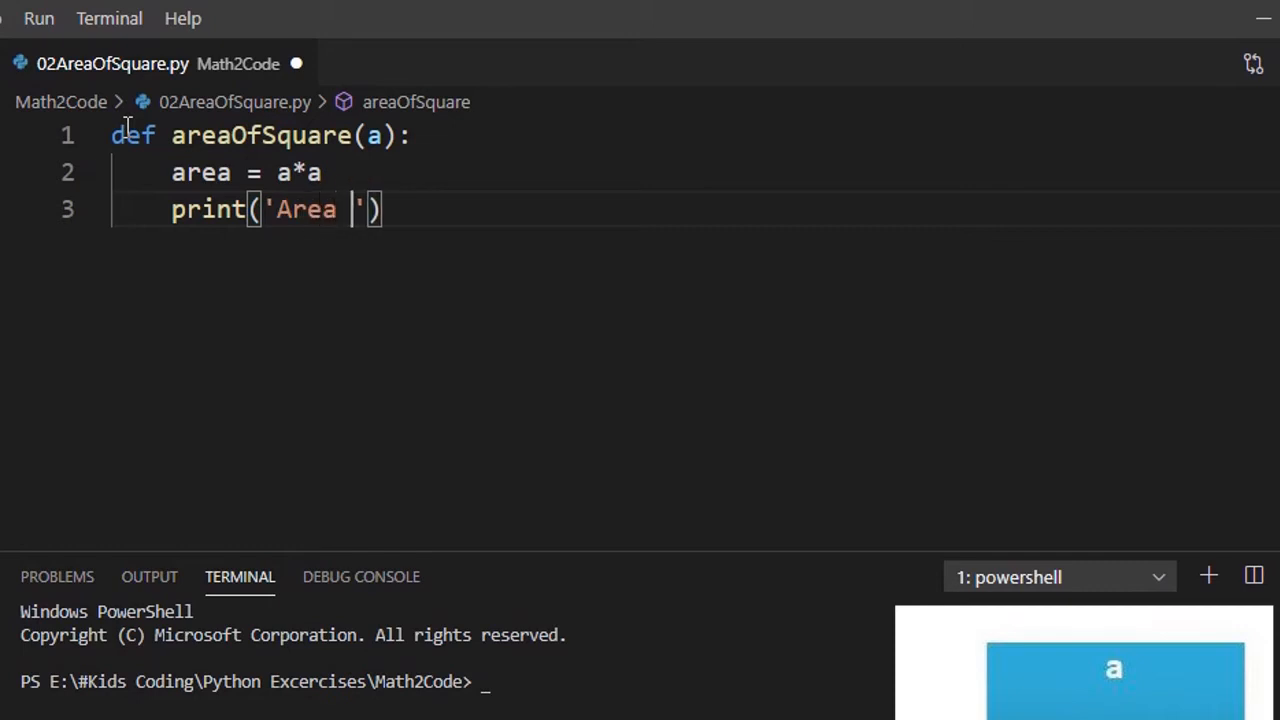
{"action": "type", "text": "of s"}
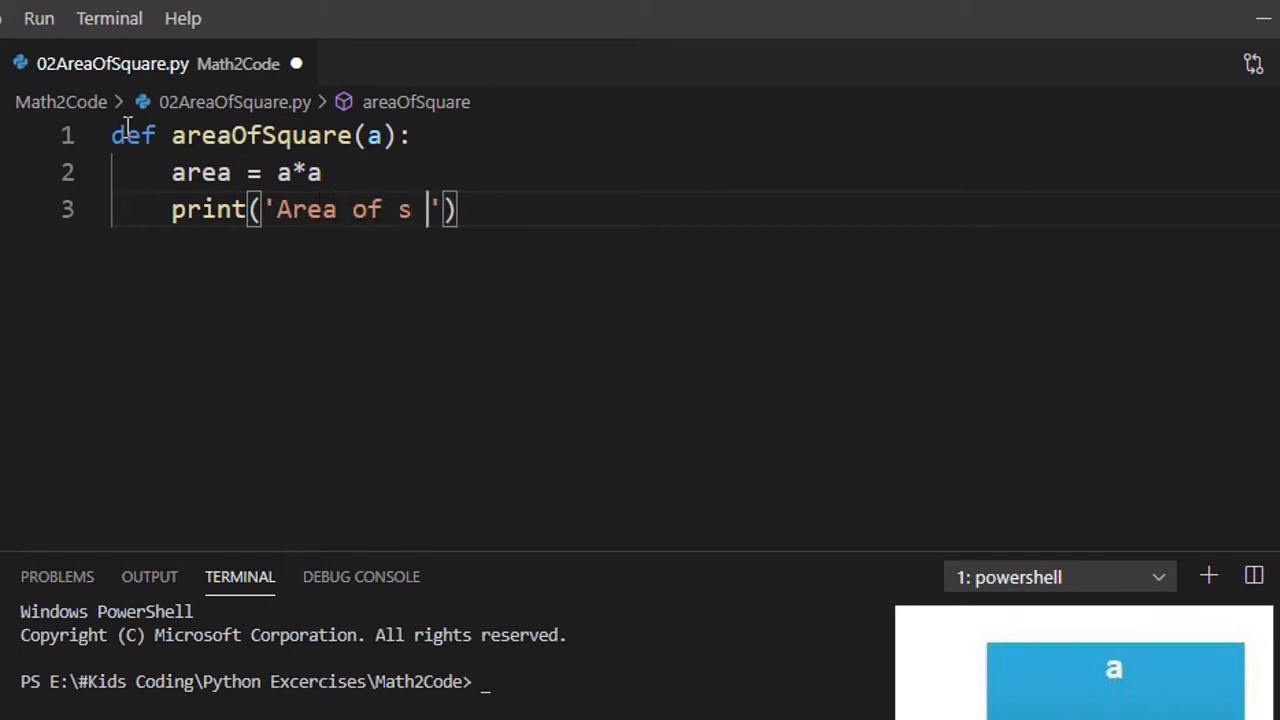
{"action": "type", "text": "qua"}
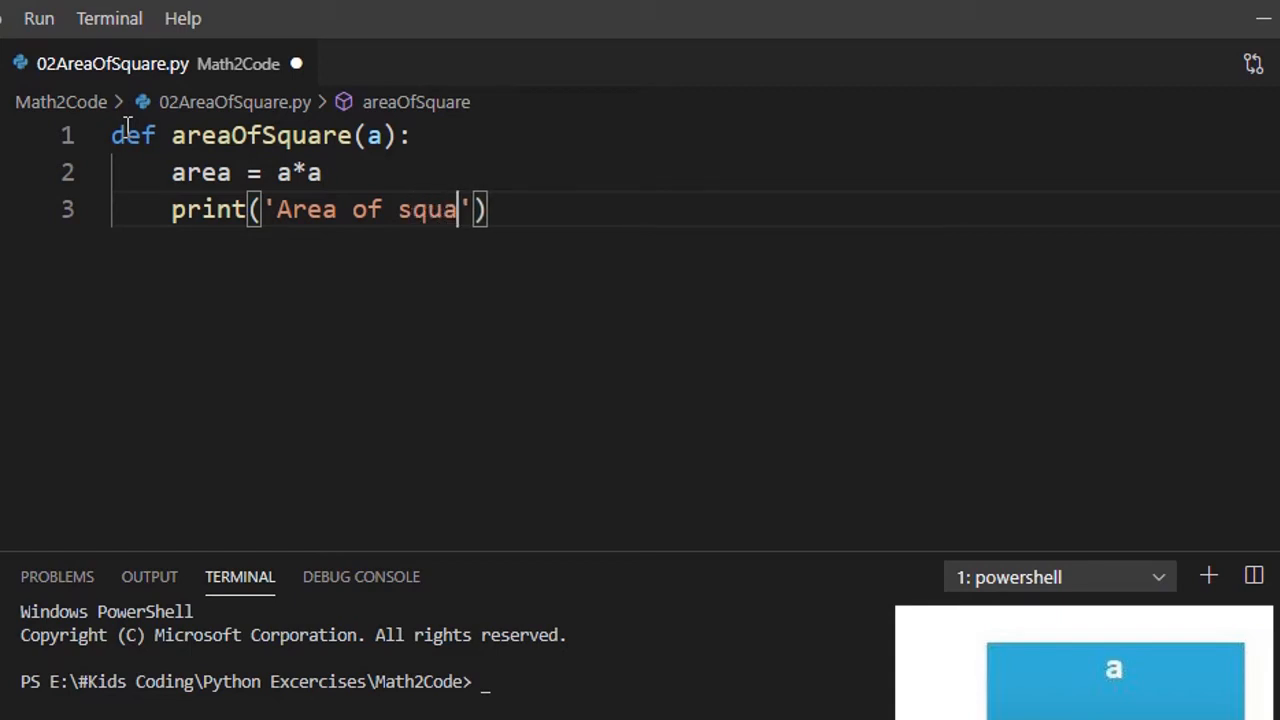
{"action": "type", "text": "re is"}
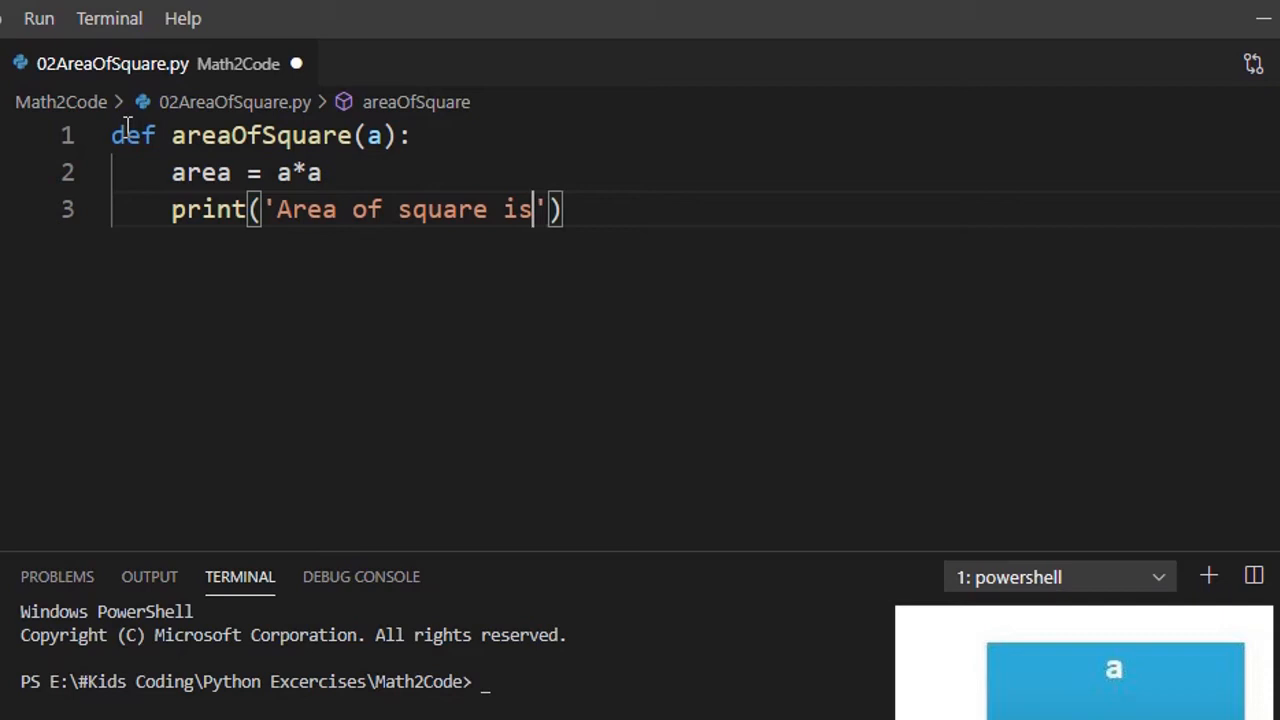
{"action": "type", "text": ";"}
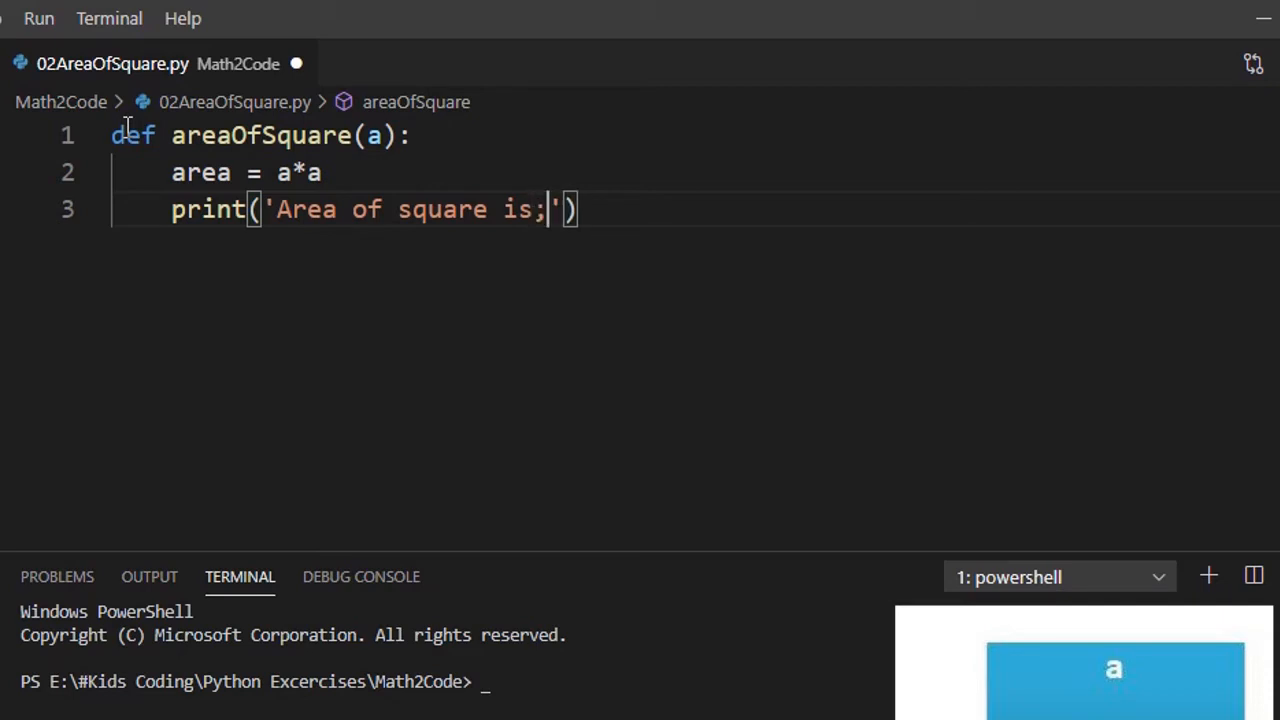
{"action": "key", "text": "Backspace"}
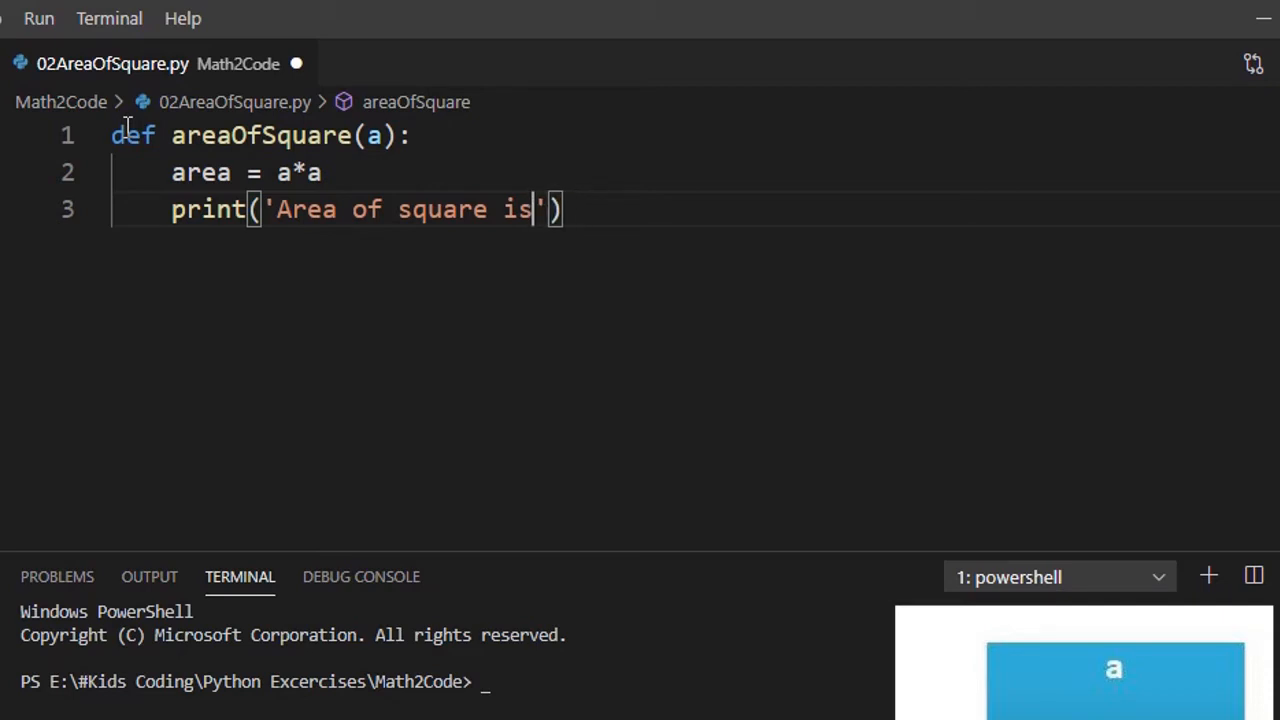
{"action": "type", "text": ":"}
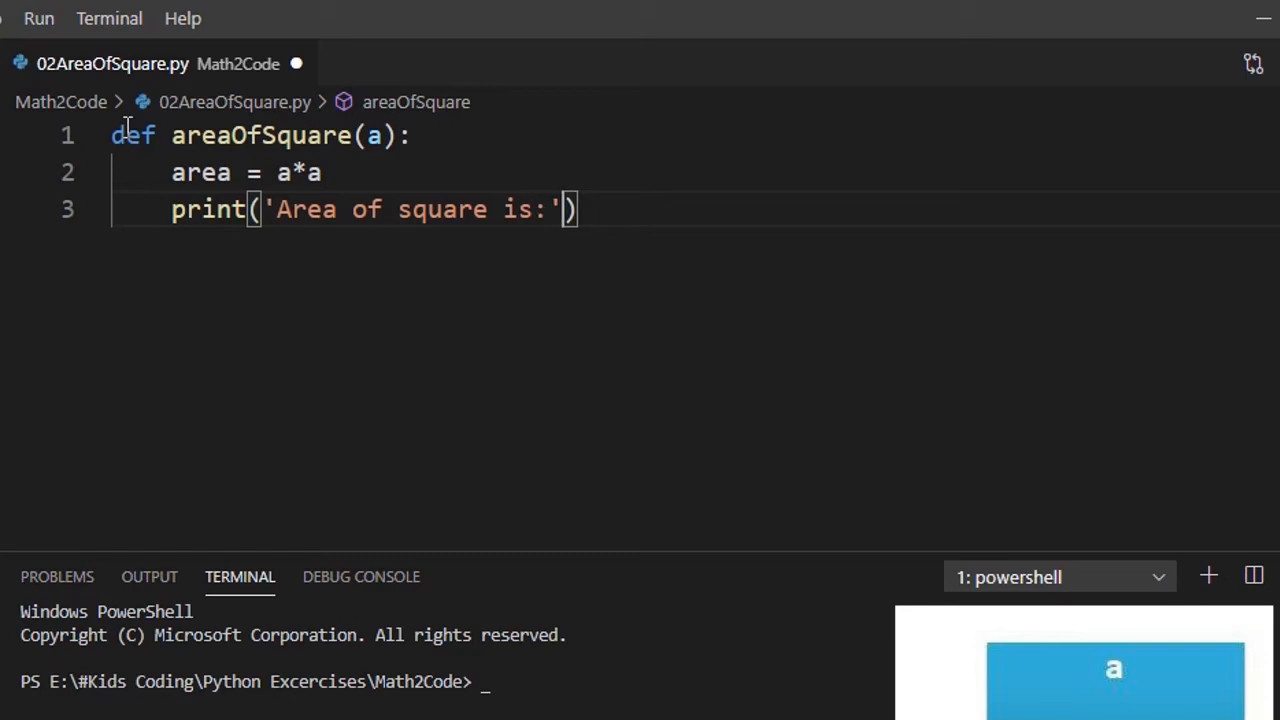
{"action": "type", "text": ","}
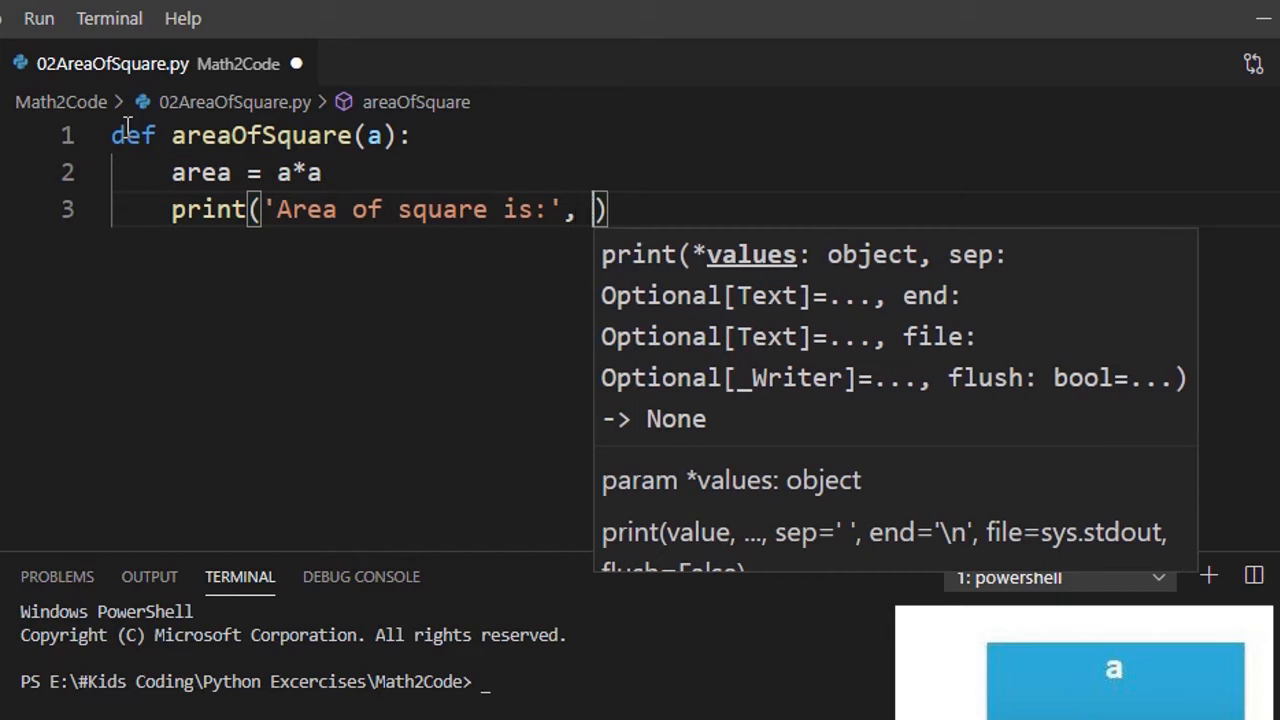
{"action": "type", "text": "area"}
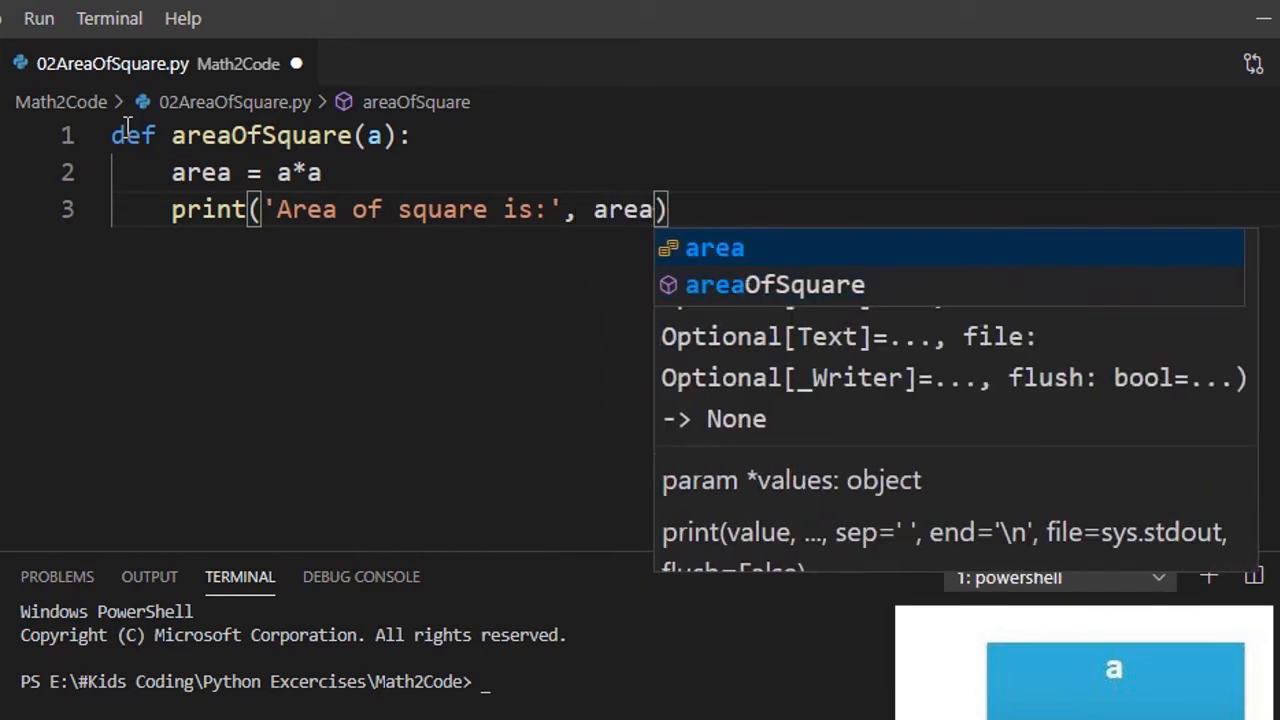
{"action": "type", "text": ","}
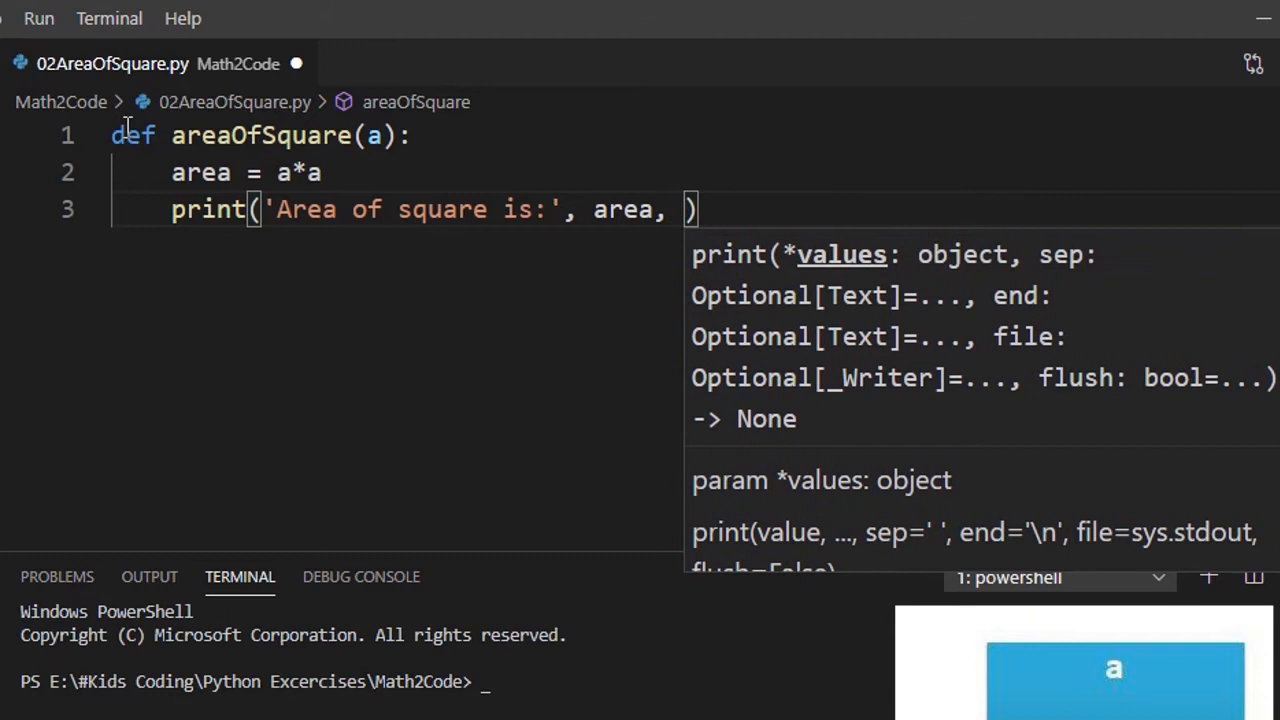
{"action": "type", "text": ":"}
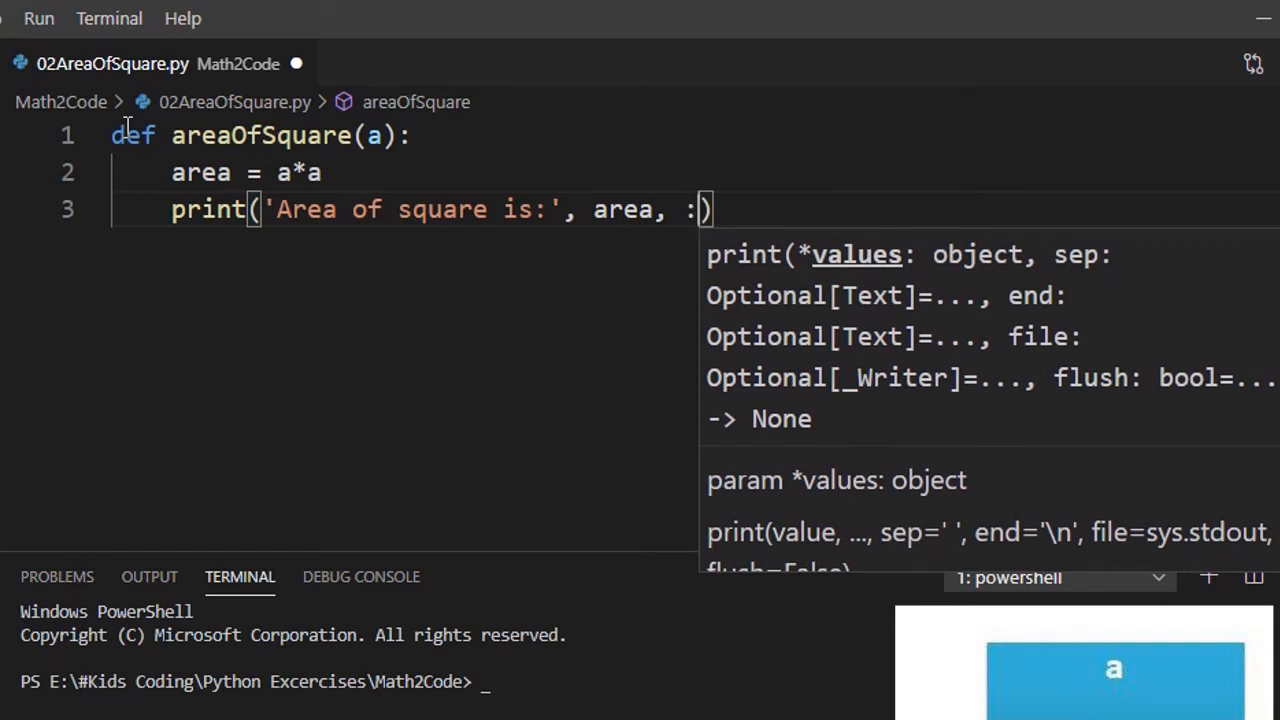
{"action": "key", "text": "Backspace"}
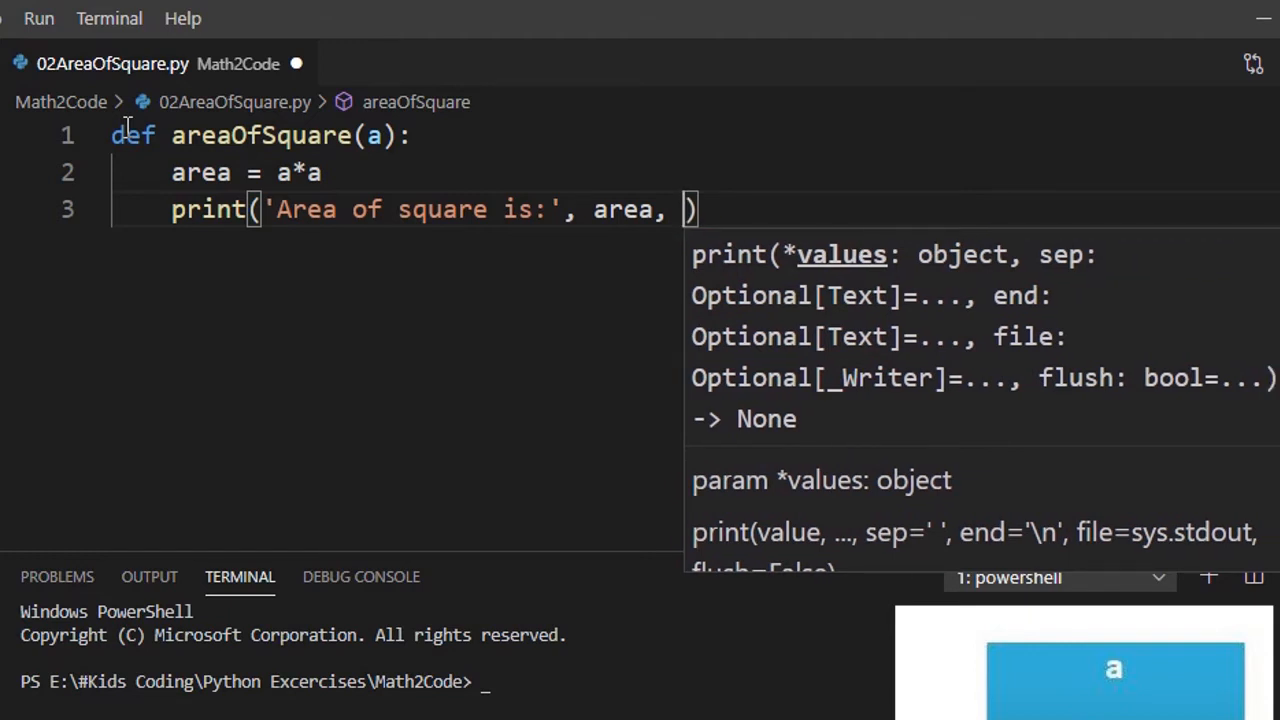
Step: Append the string "square cms." as the last print argument
{"action": "type", "text": "\"\""}
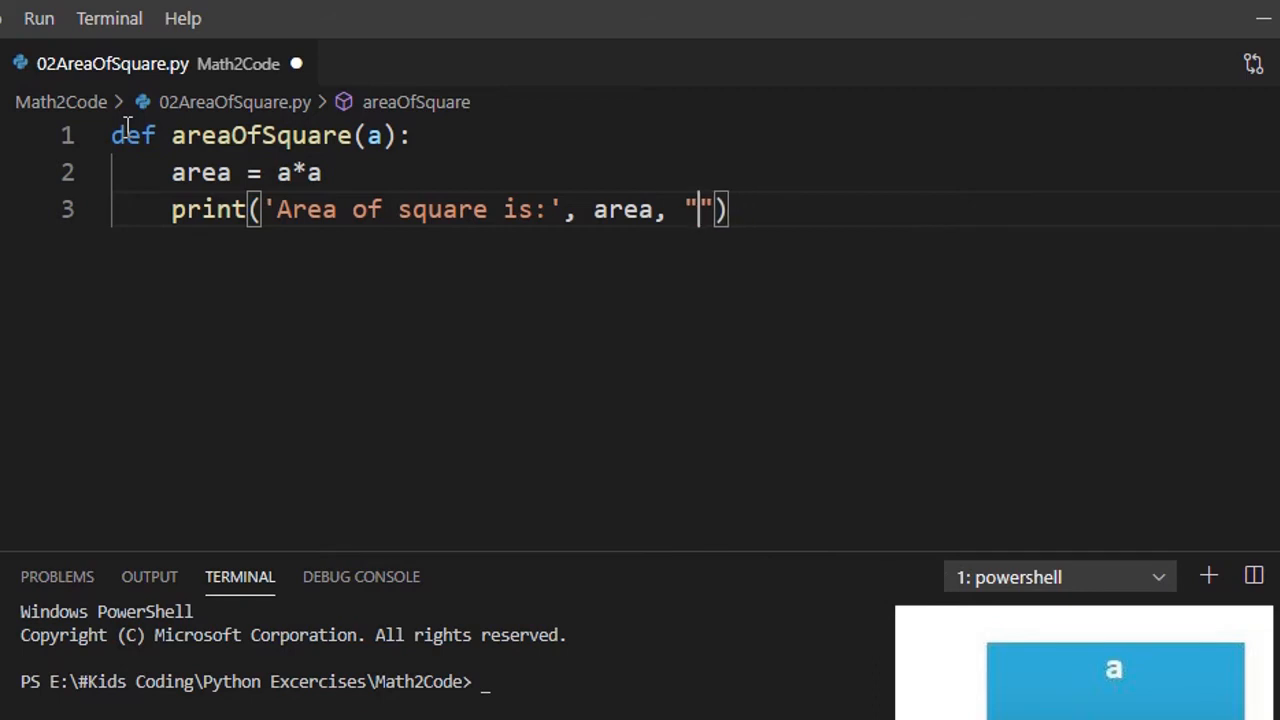
{"action": "type", "text": "squar"}
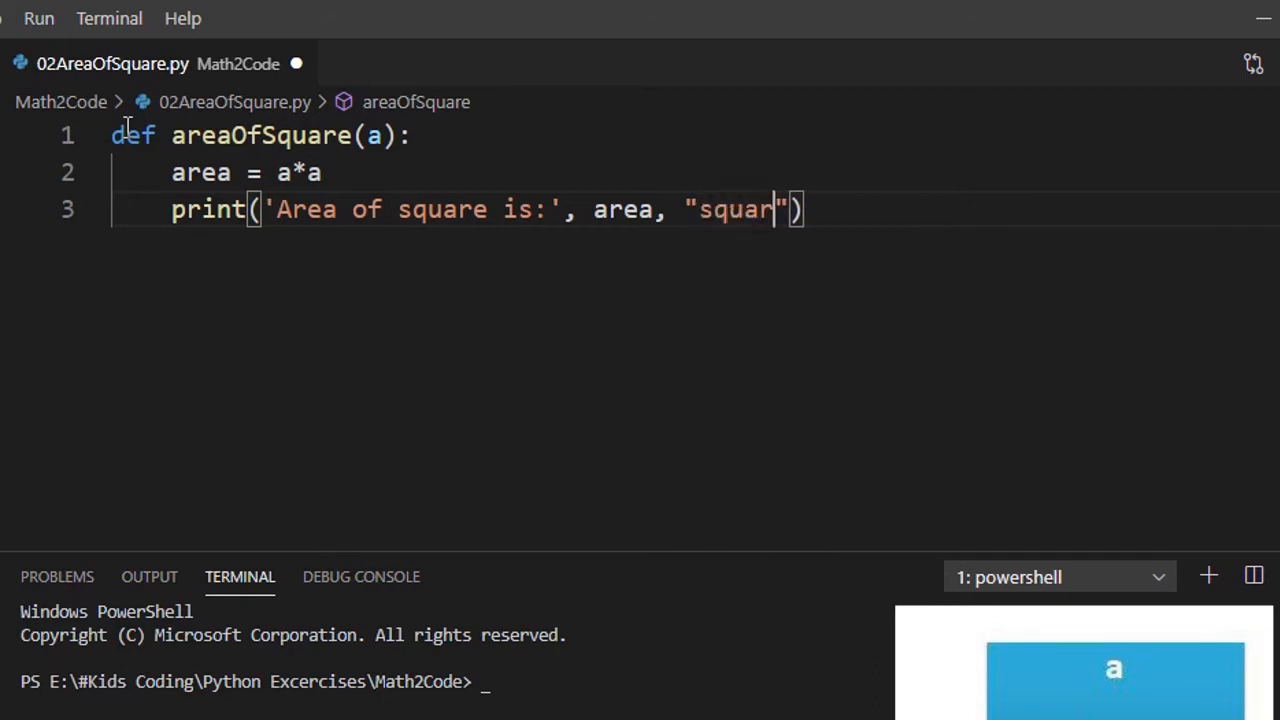
{"action": "type", "text": "e"}
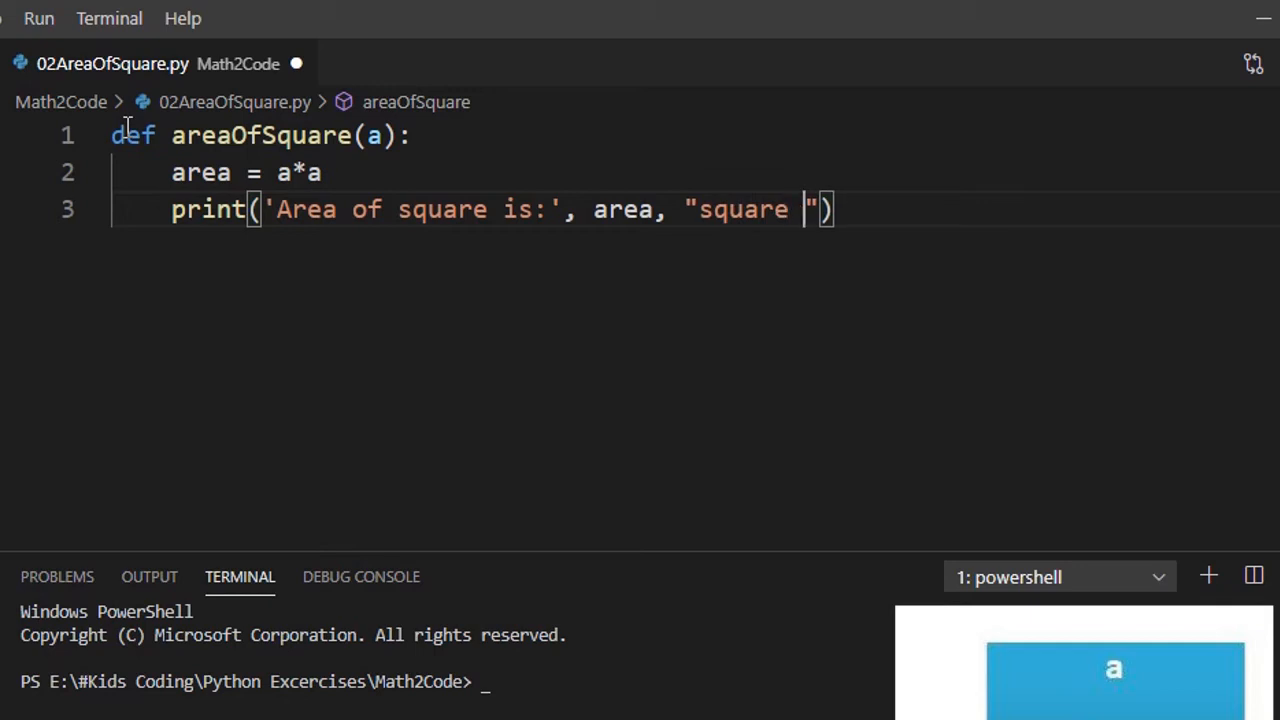
{"action": "type", "text": "cms"}
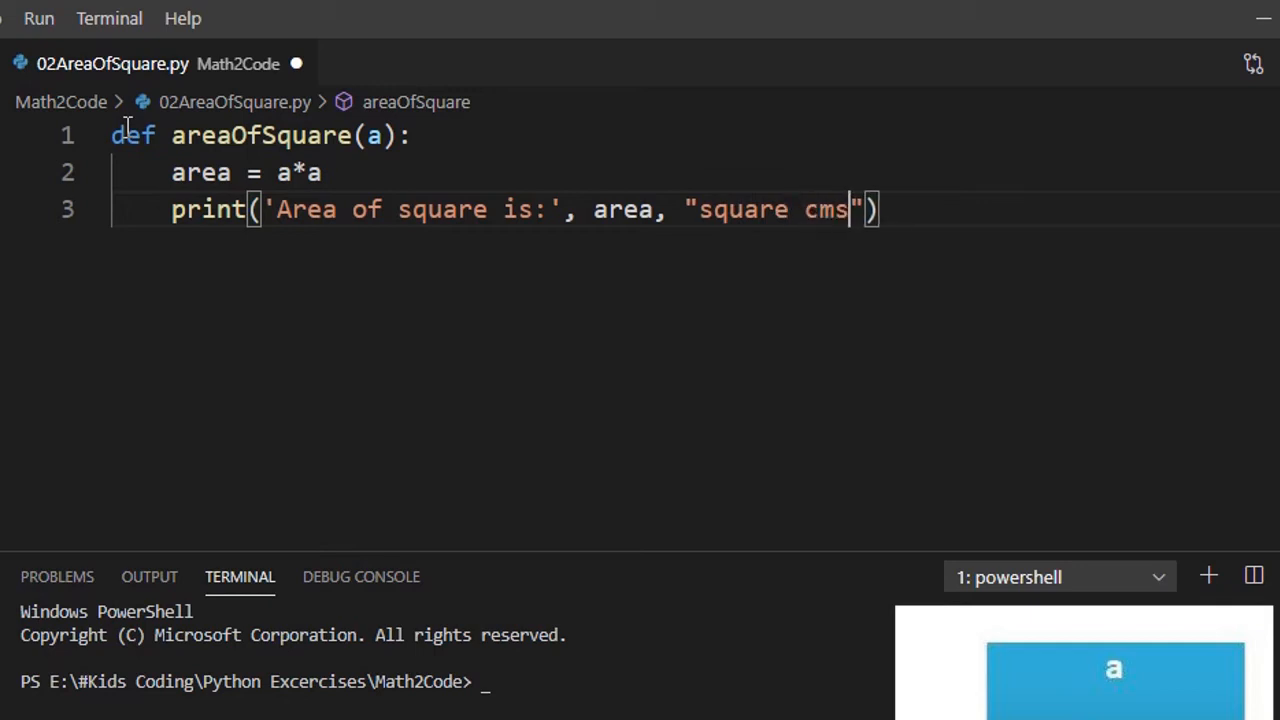
{"action": "type", "text": "."}
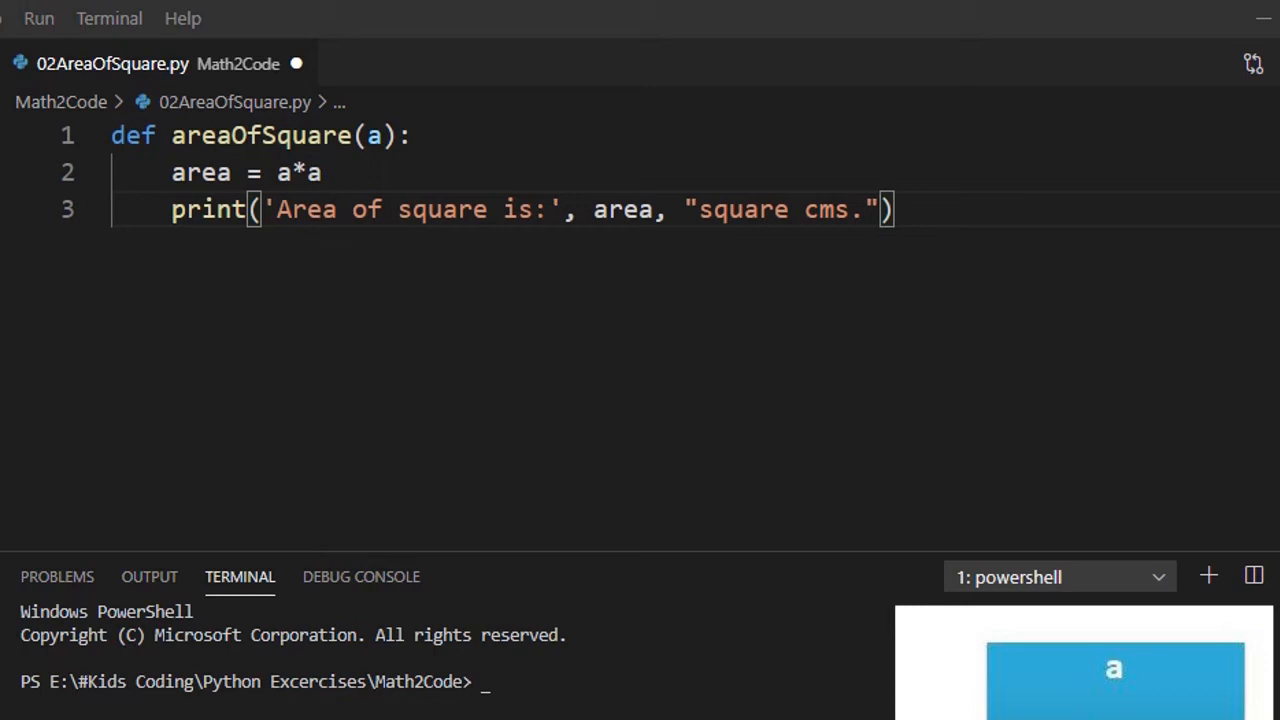
{"action": "mouse_move", "coordinate": [943, 141]}
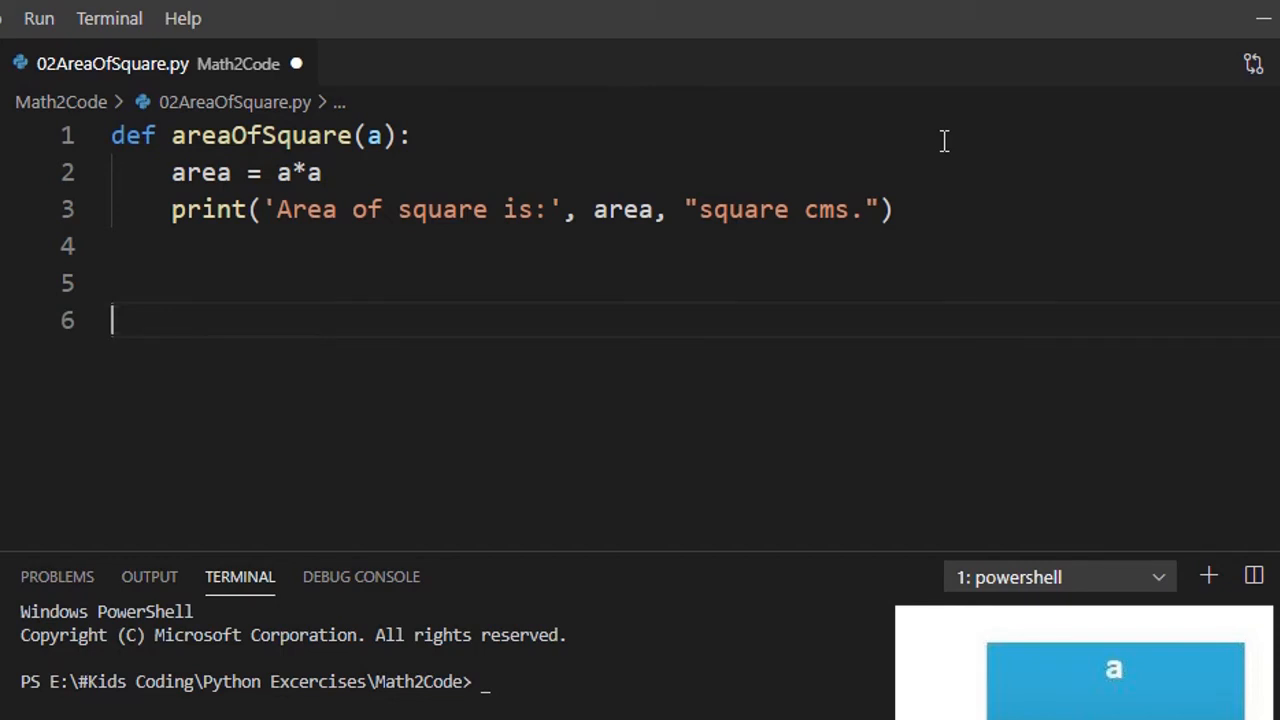
Step: Begin line 6 with sideOflength = float(input()) to read the side length
{"action": "type", "text": "side"}
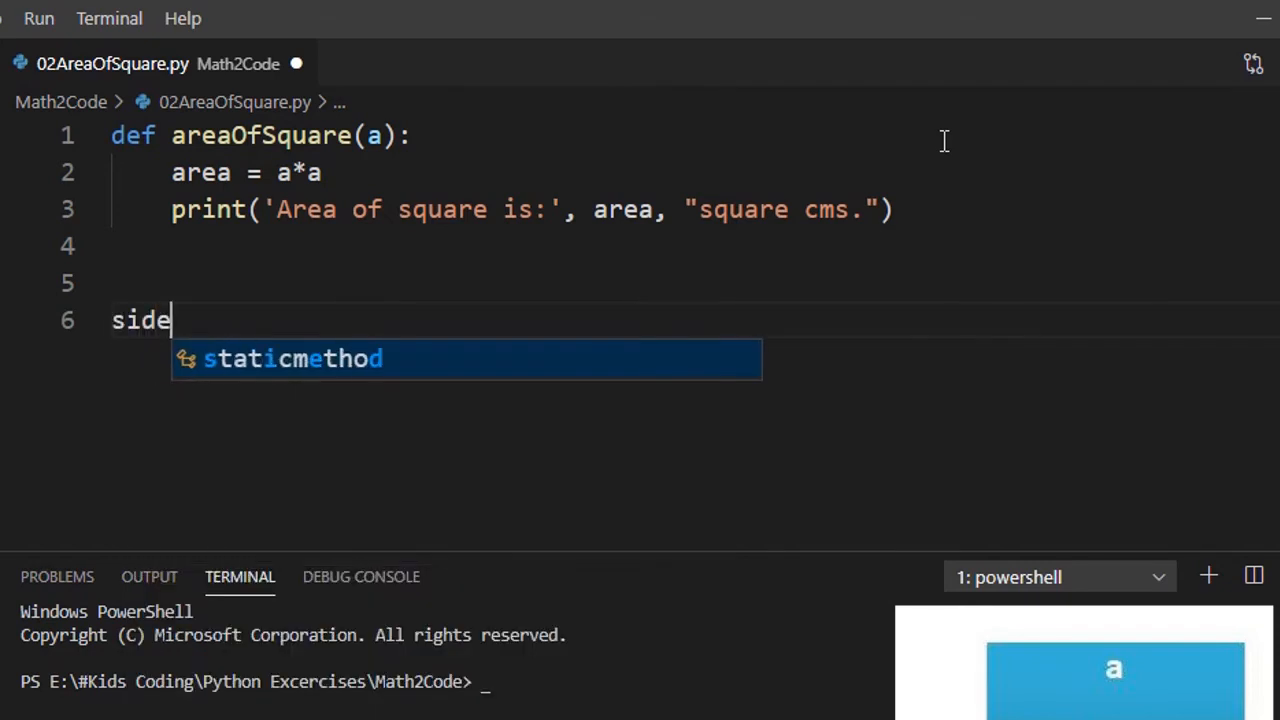
{"action": "type", "text": "Of"}
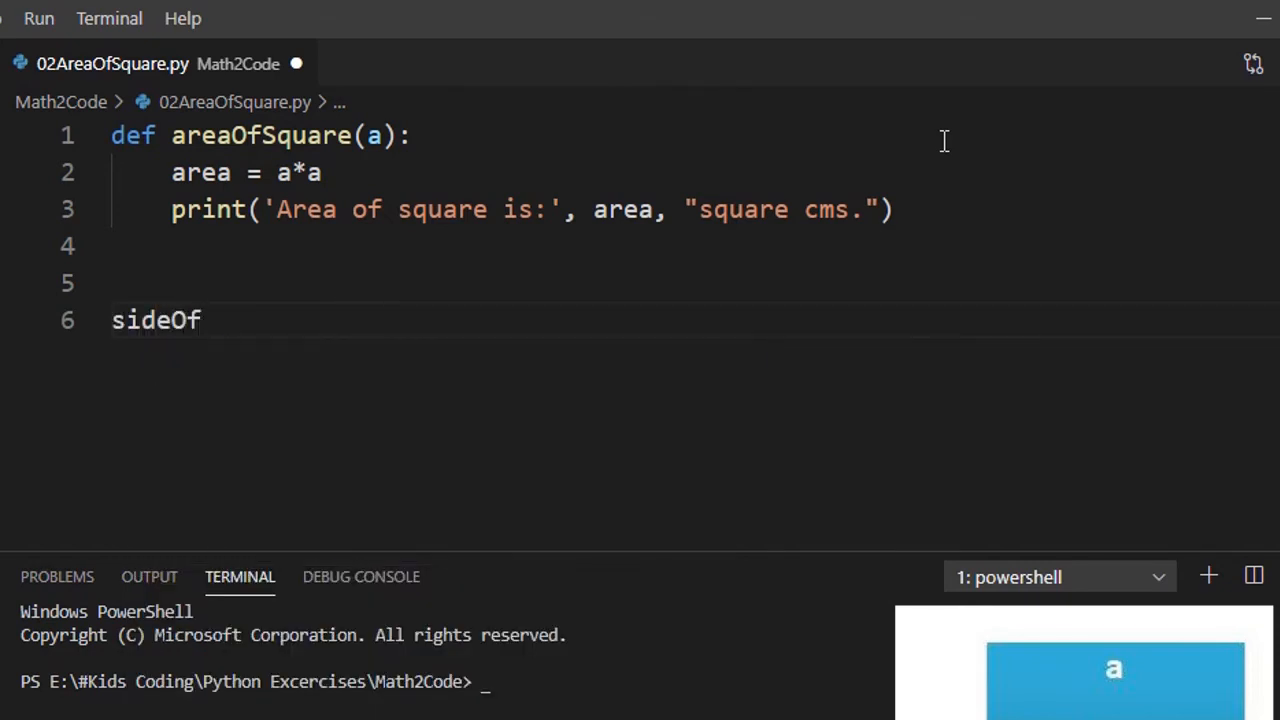
{"action": "type", "text": "leng"}
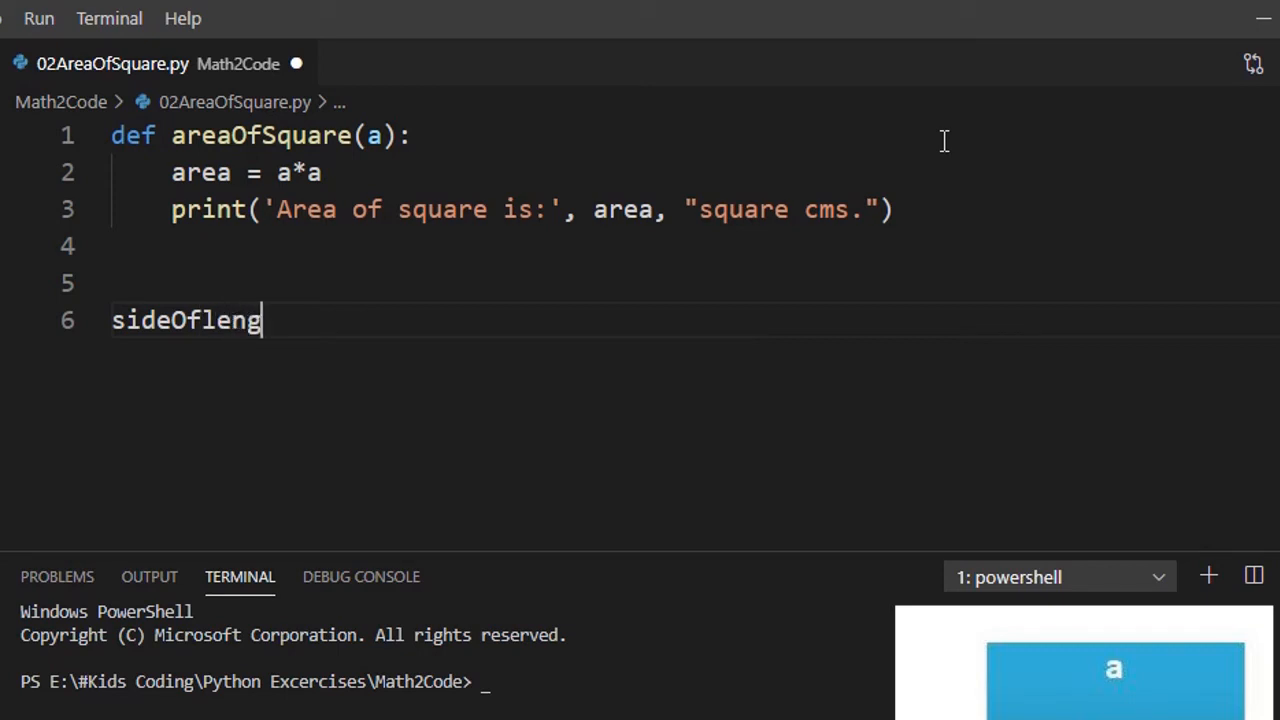
{"action": "type", "text": "t"}
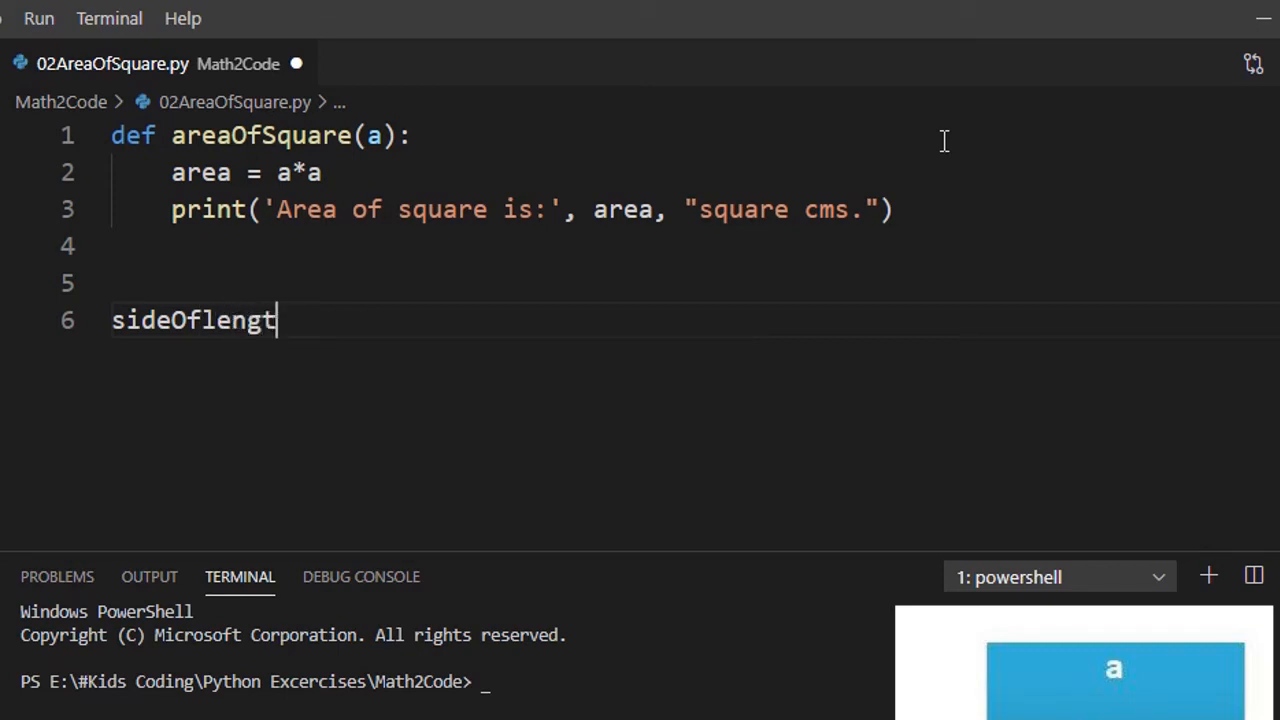
{"action": "type", "text": "h"}
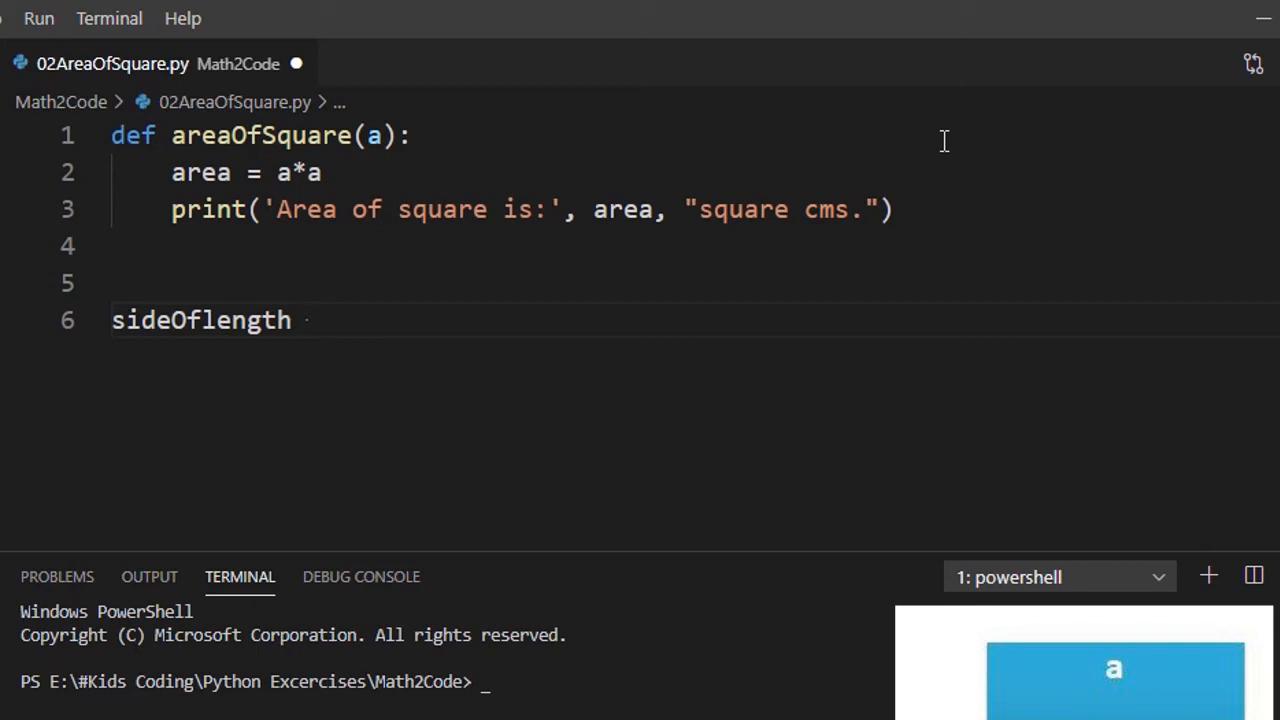
{"action": "type", "text": "="}
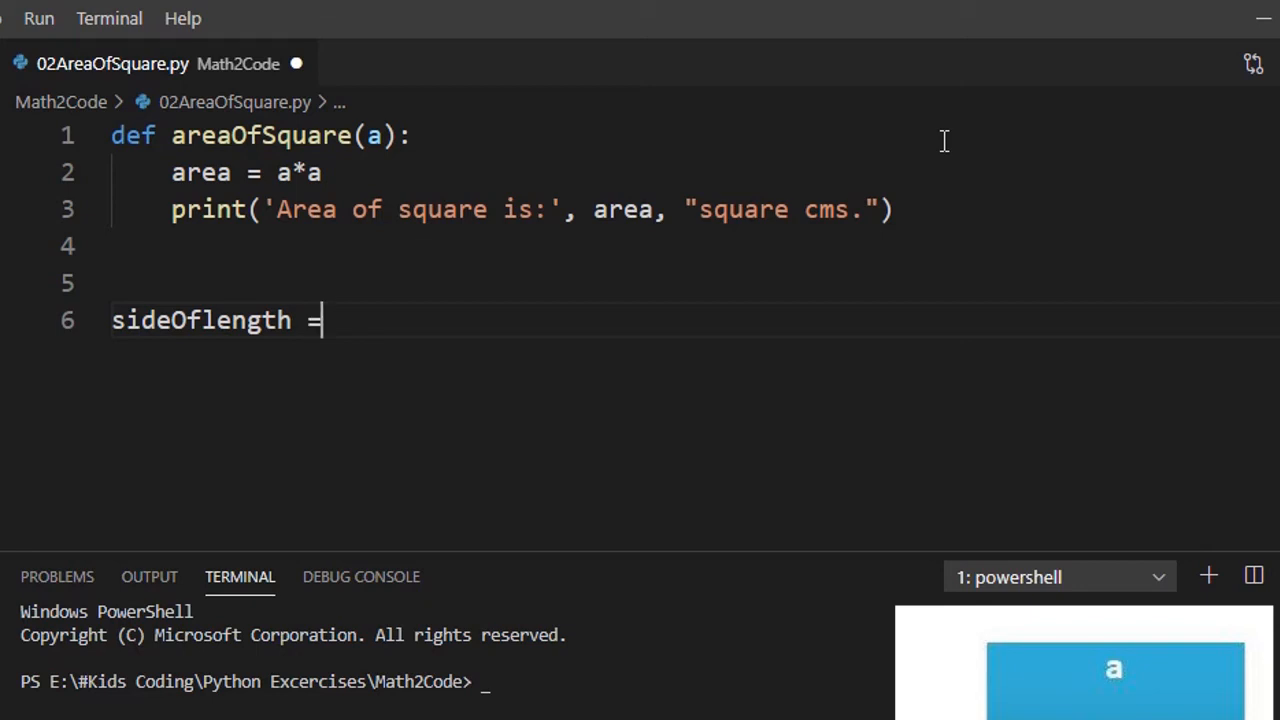
{"action": "type", "text": "float("}
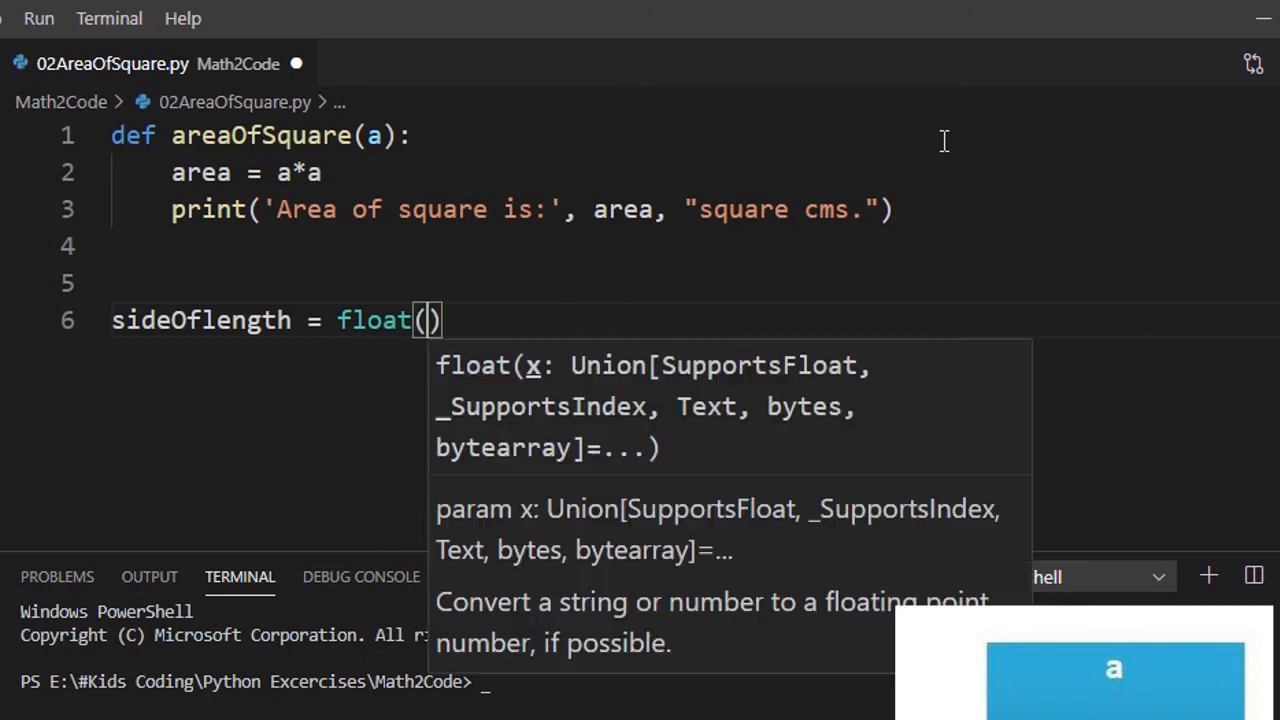
{"action": "type", "text": "input"}
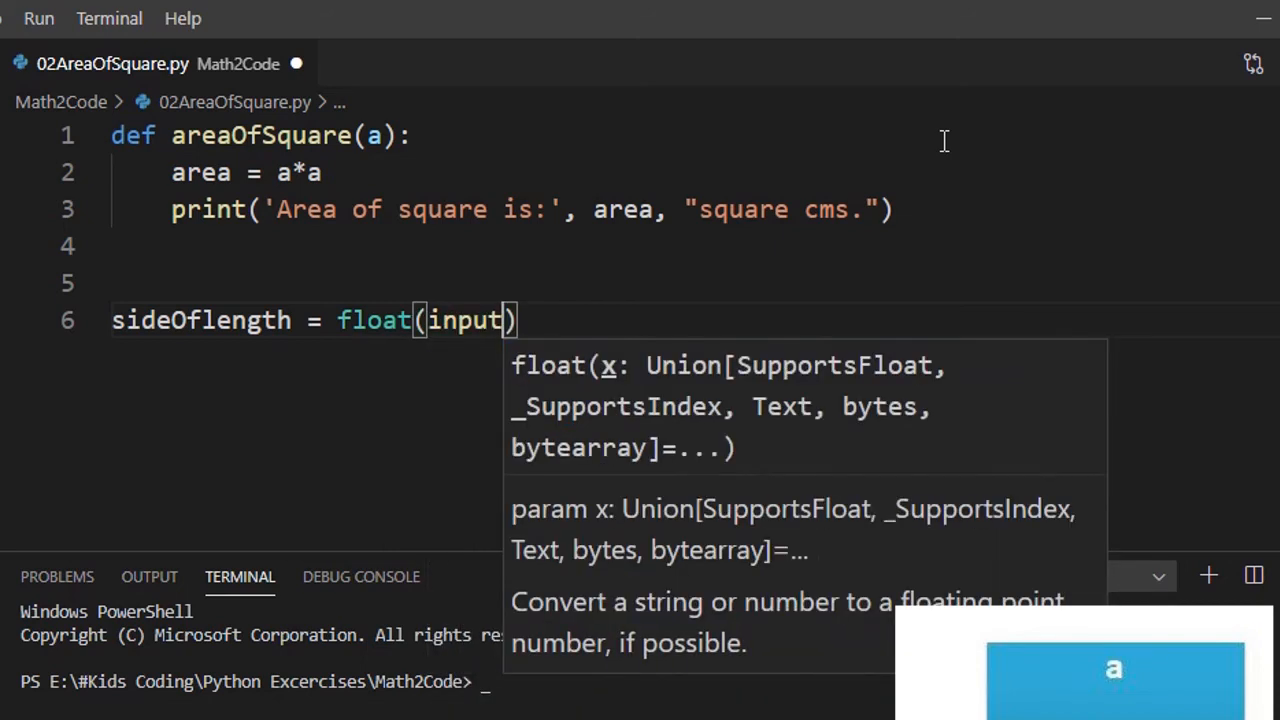
{"action": "type", "text": "()"}
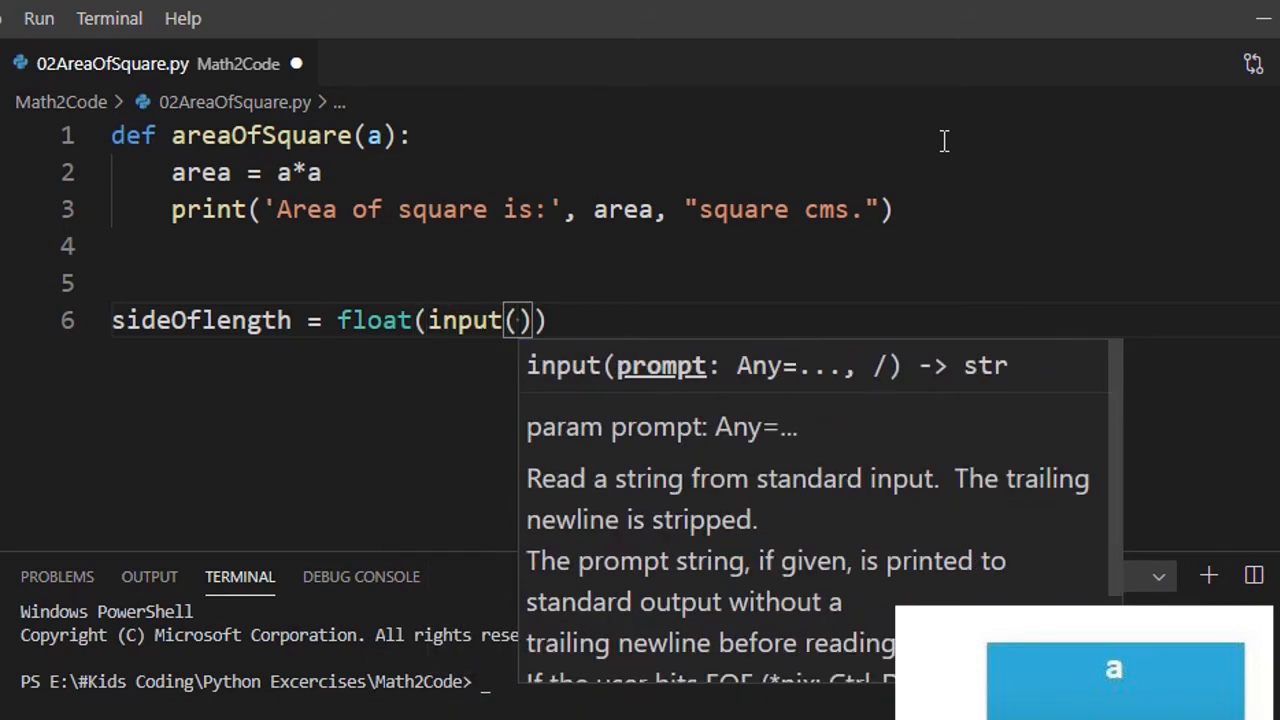
Step: Add the prompt 'What is the length of your square in cms ?' and end the line
{"action": "type", "text": "'W'"}
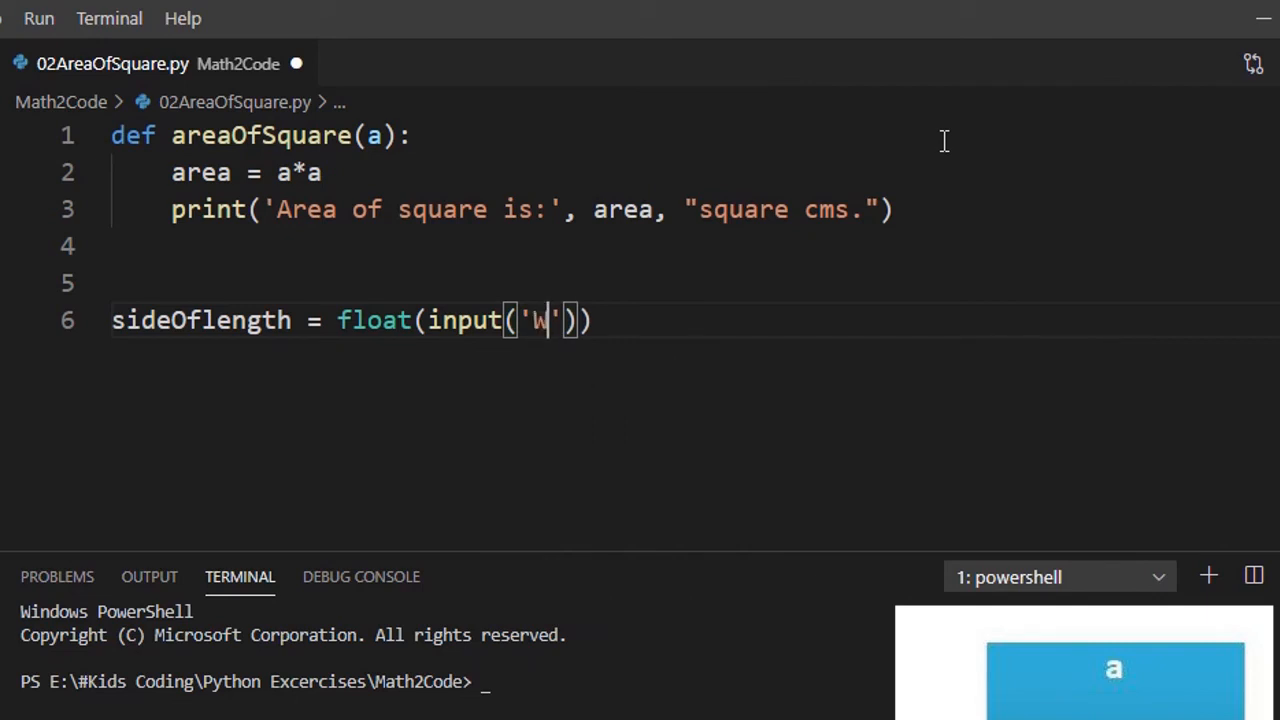
{"action": "type", "text": "hat is"}
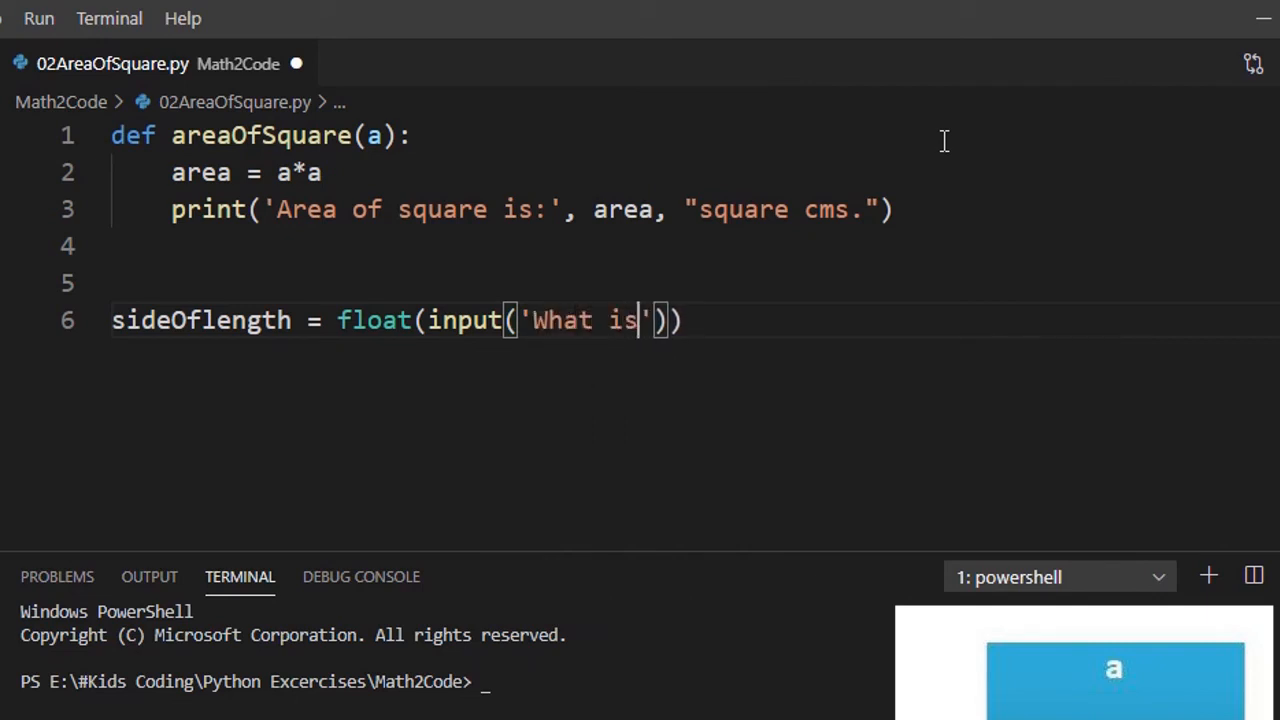
{"action": "type", "text": "the"}
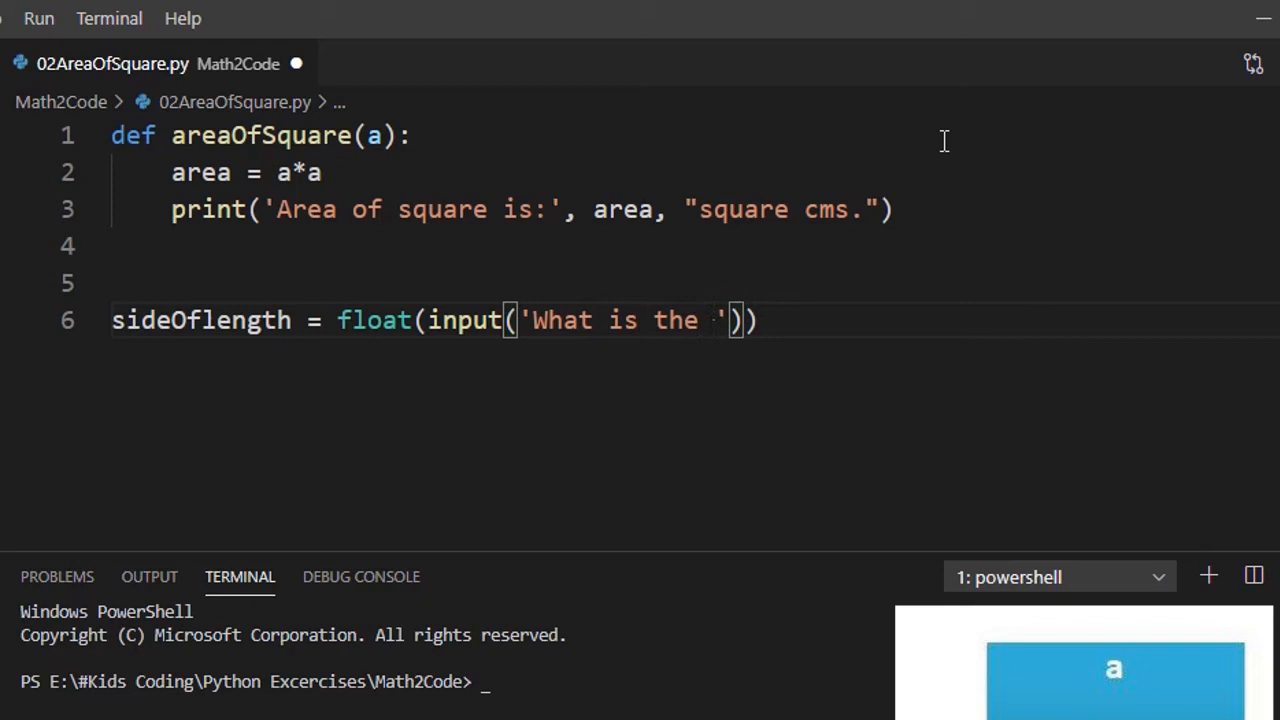
{"action": "type", "text": "length of y"}
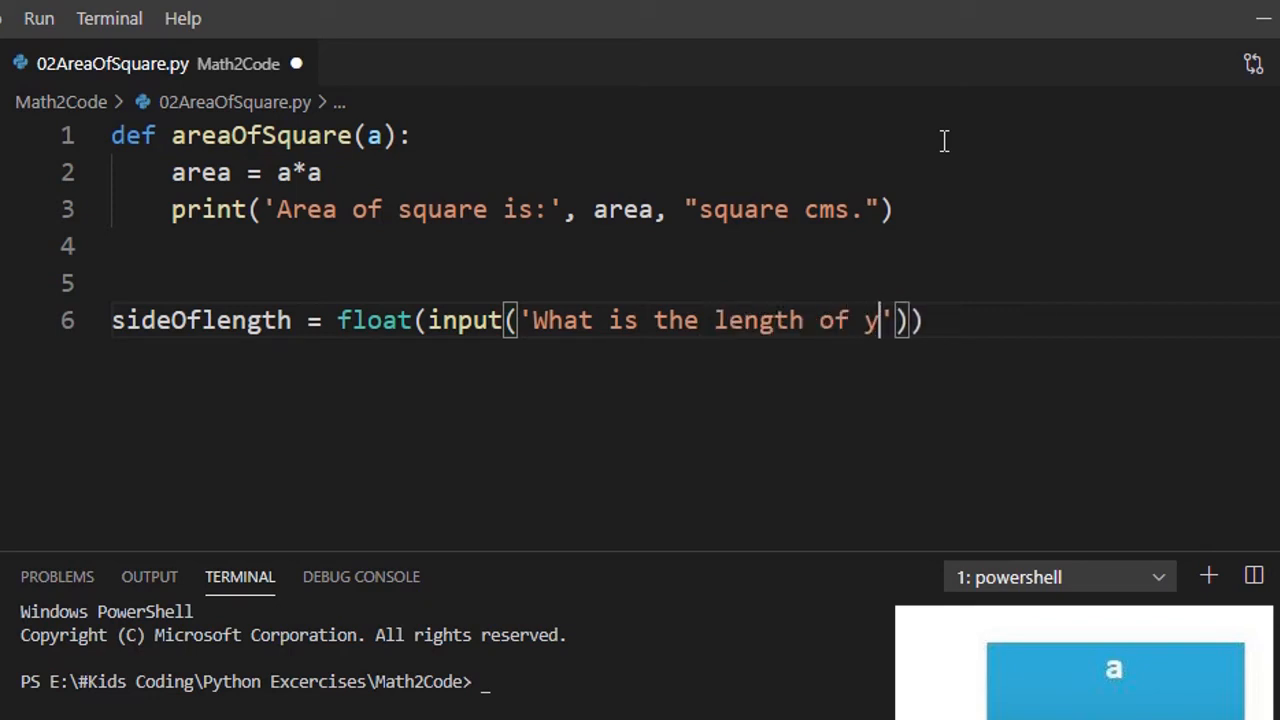
{"action": "type", "text": "our sq"}
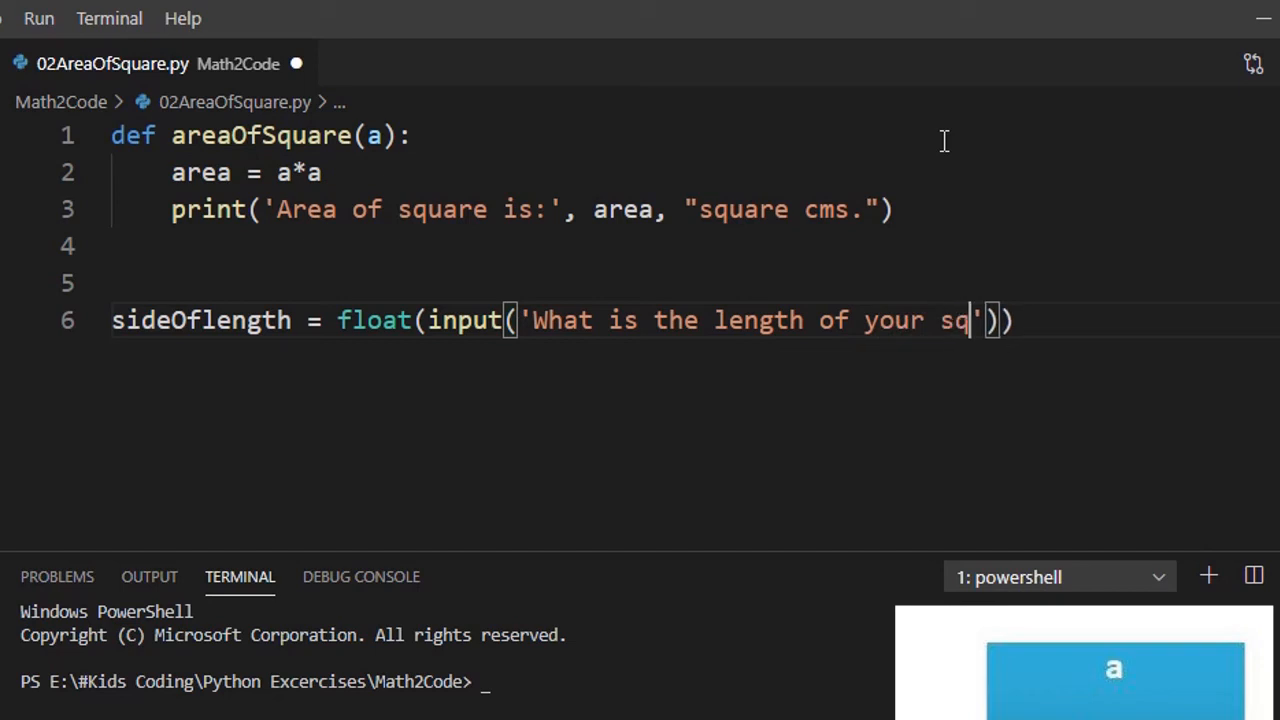
{"action": "type", "text": "uare in"}
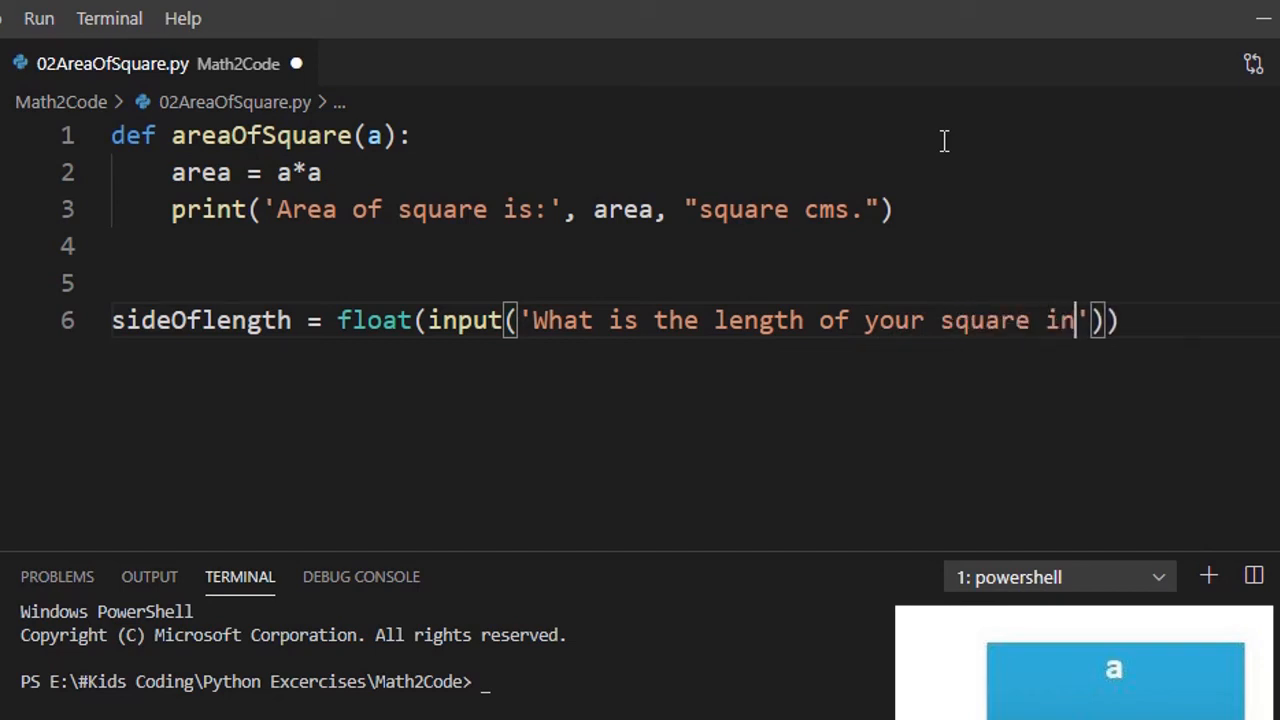
{"action": "type", "text": "cms ?"}
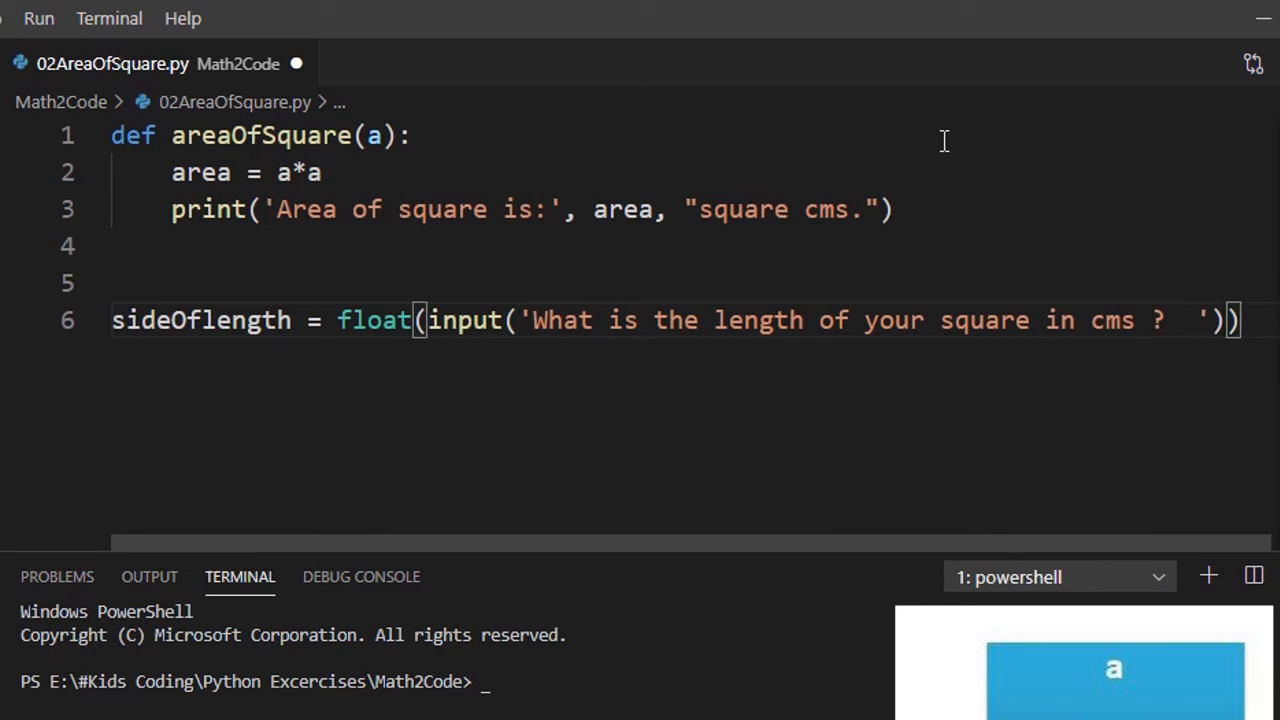
{"action": "key", "text": "Return"}
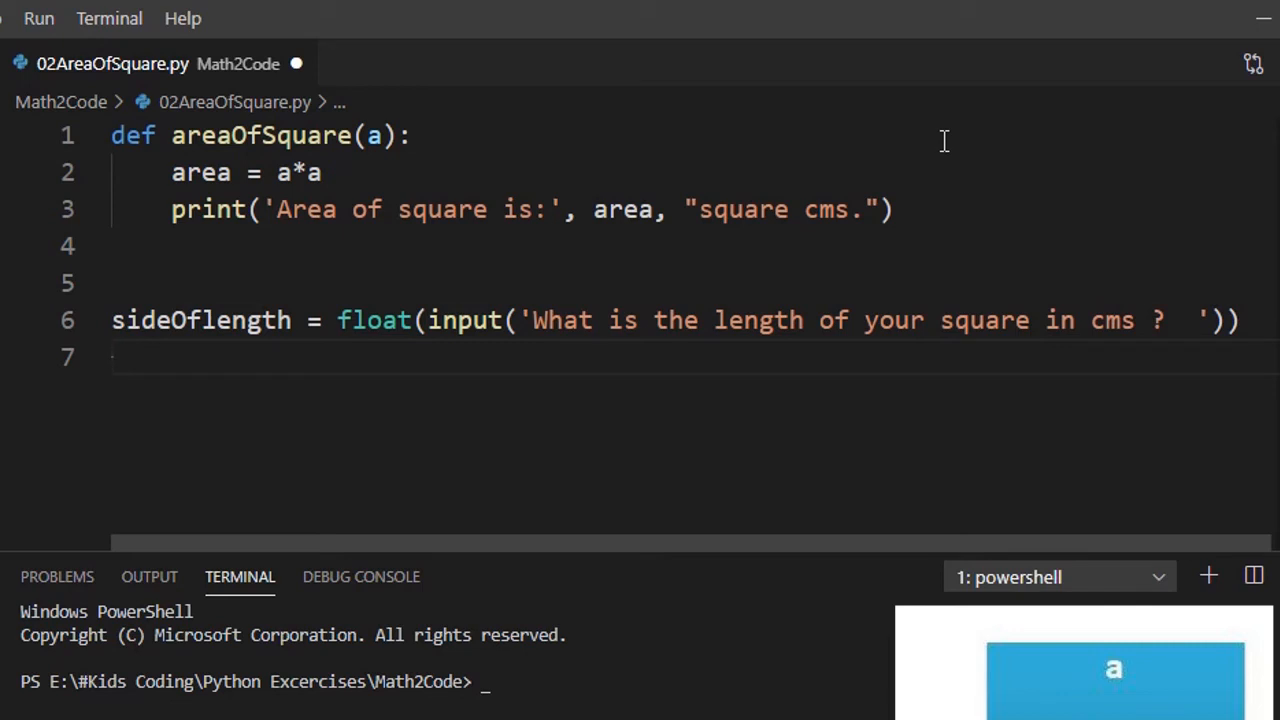
Step: Write areaOfSquare(sideOflength) on line 7 using autocomplete for both names
{"action": "type", "text": "areaOfSquare("}
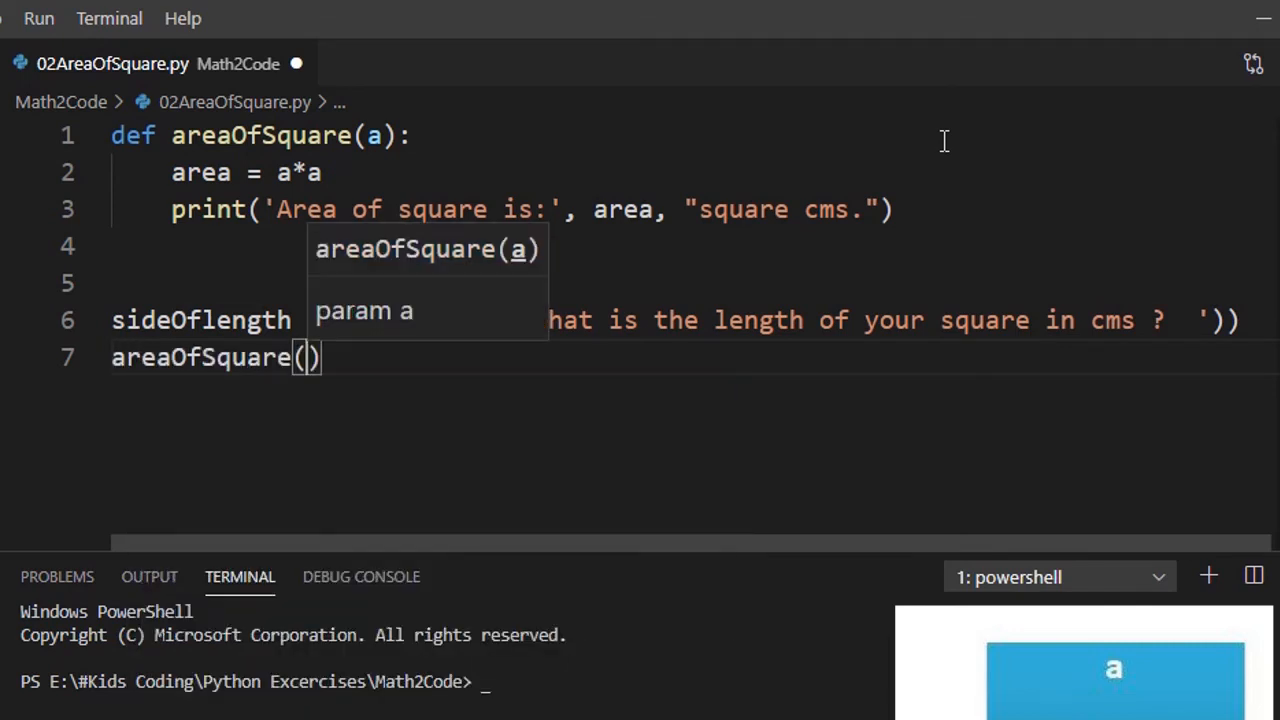
{"action": "type", "text": "sideOflength"}
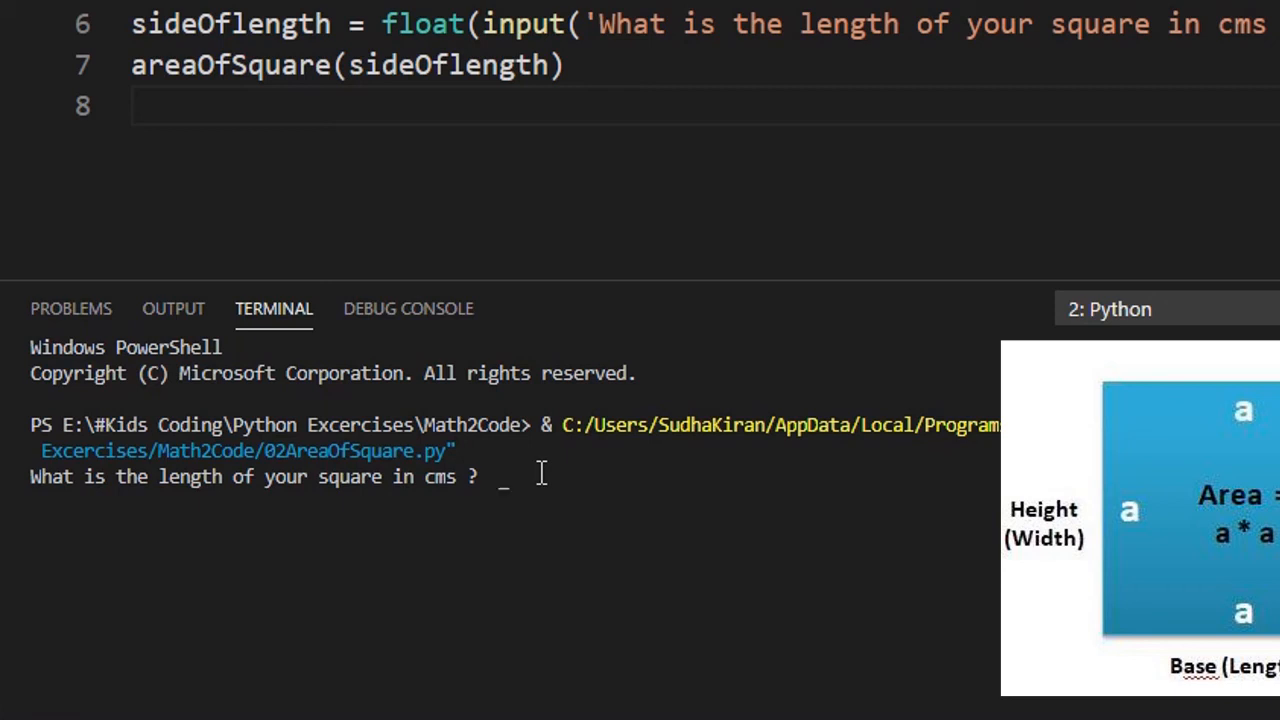
Step: Enter 5 at the terminal prompt, producing 'Area of square is: 25.0 square cms.'
{"action": "type", "text": "5"}
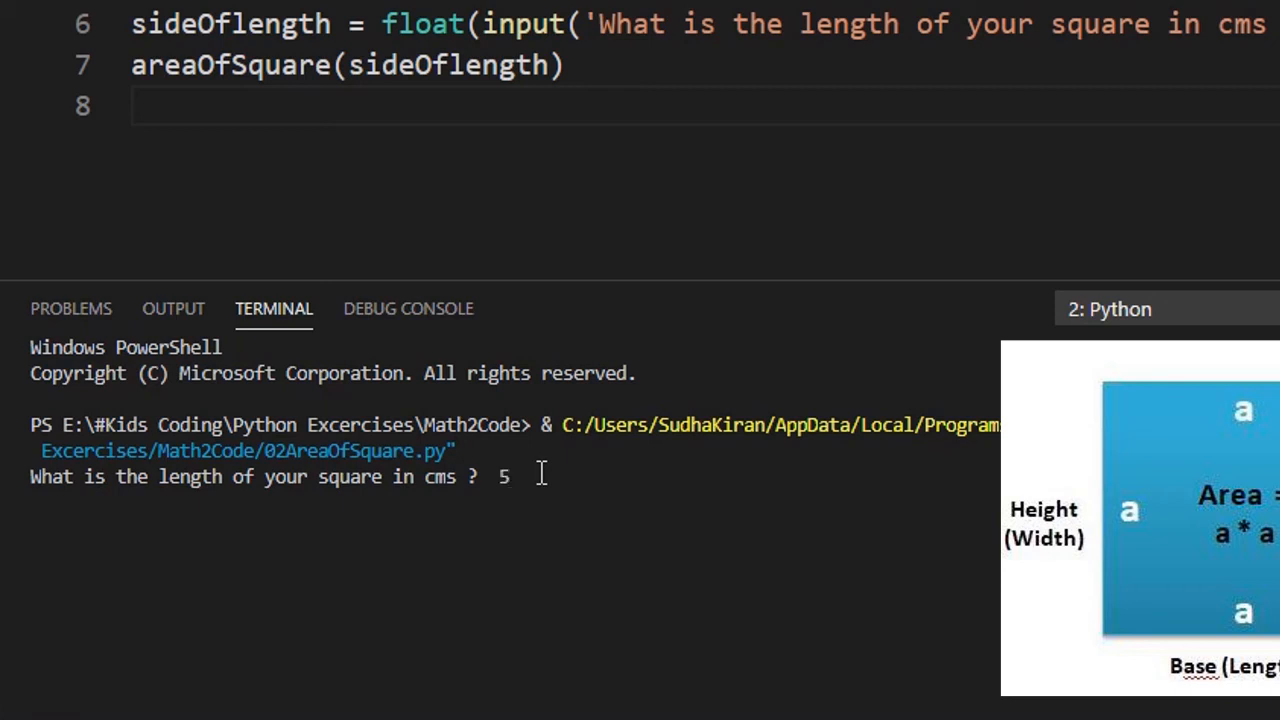
{"action": "key", "text": "Return"}
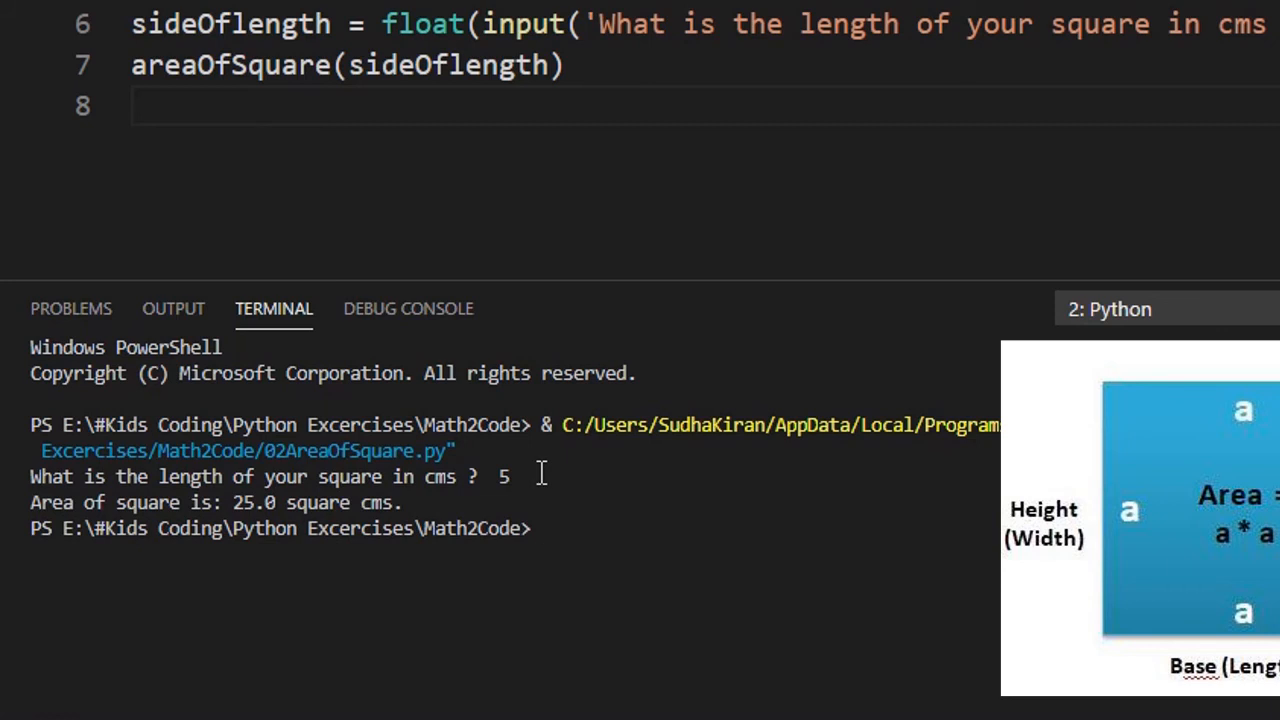